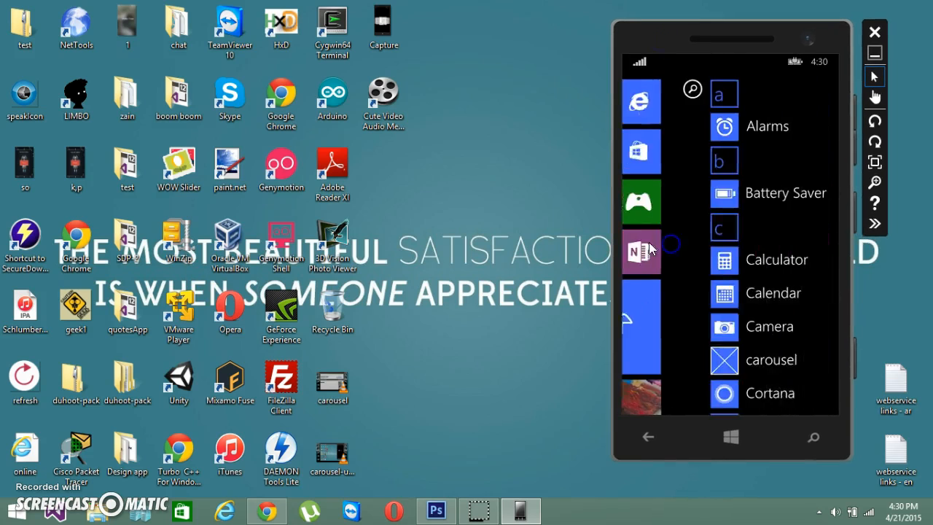
Step: Create a new Blank App (Windows Phone) project named 'carousel-a'
scroll(down, 3)
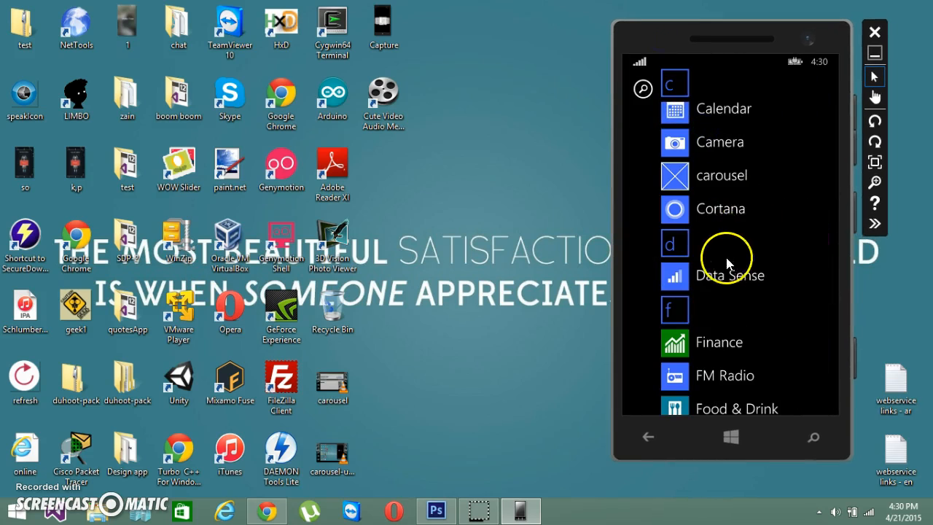
click(721, 175)
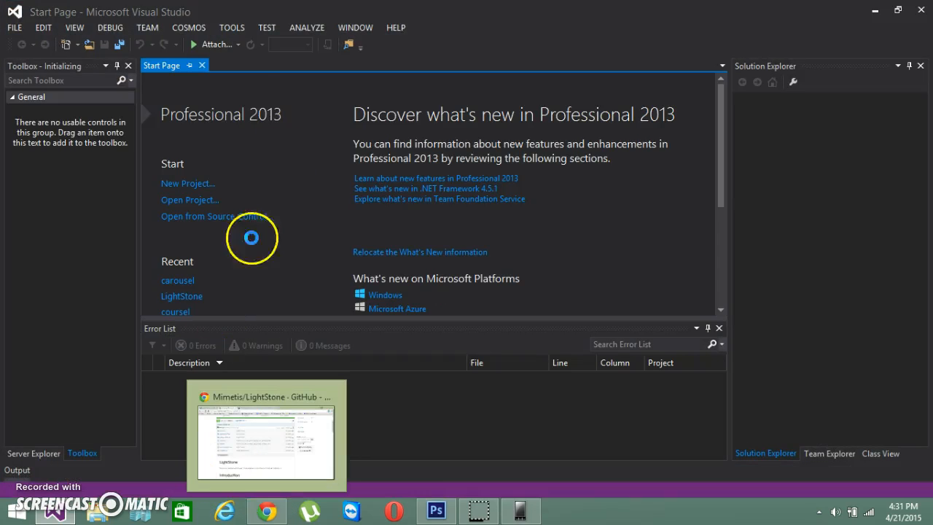
click(187, 183)
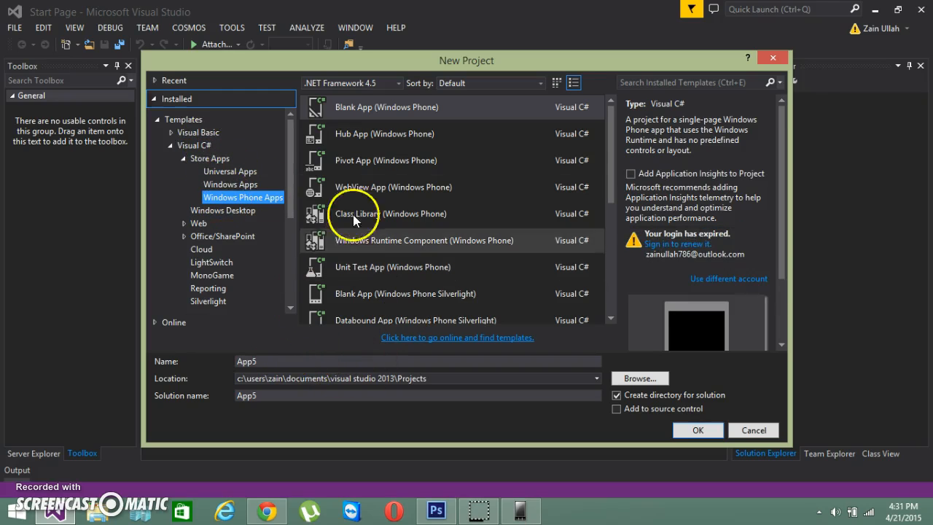
text(c)
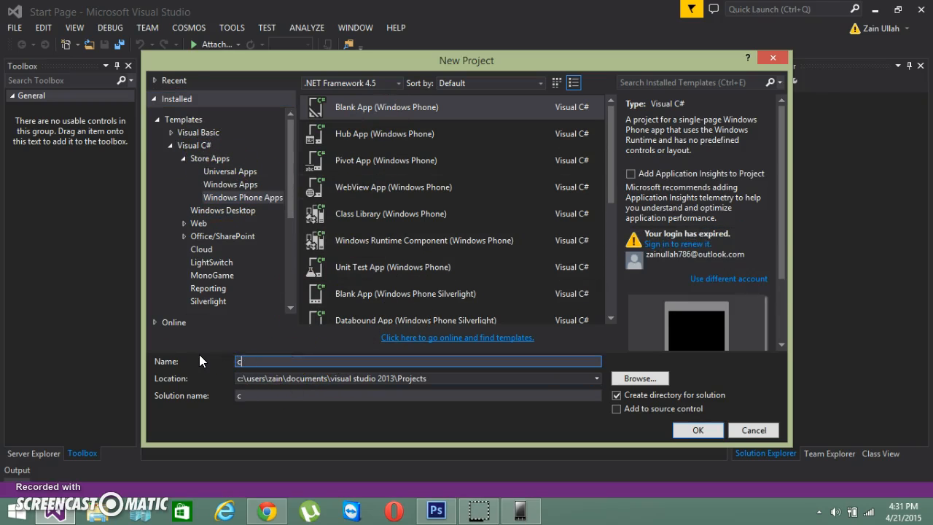
text(arousel-a)
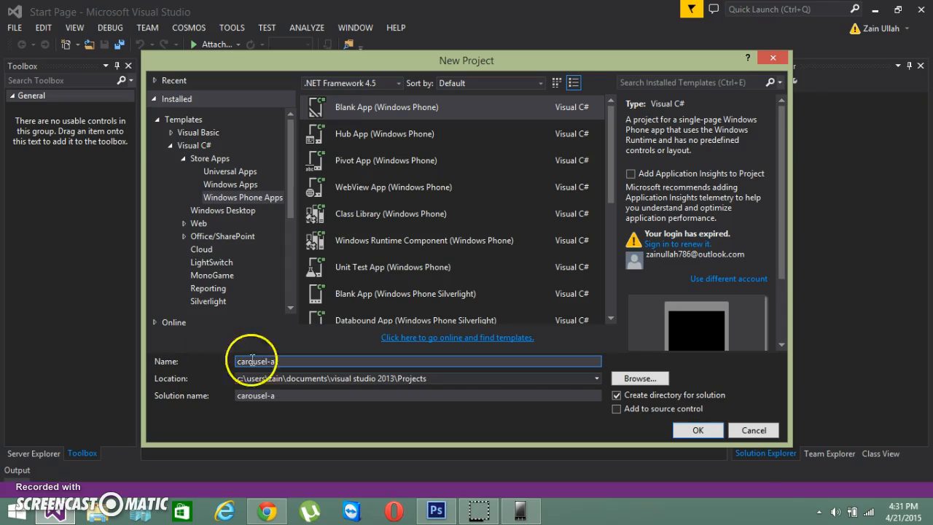
click(697, 429)
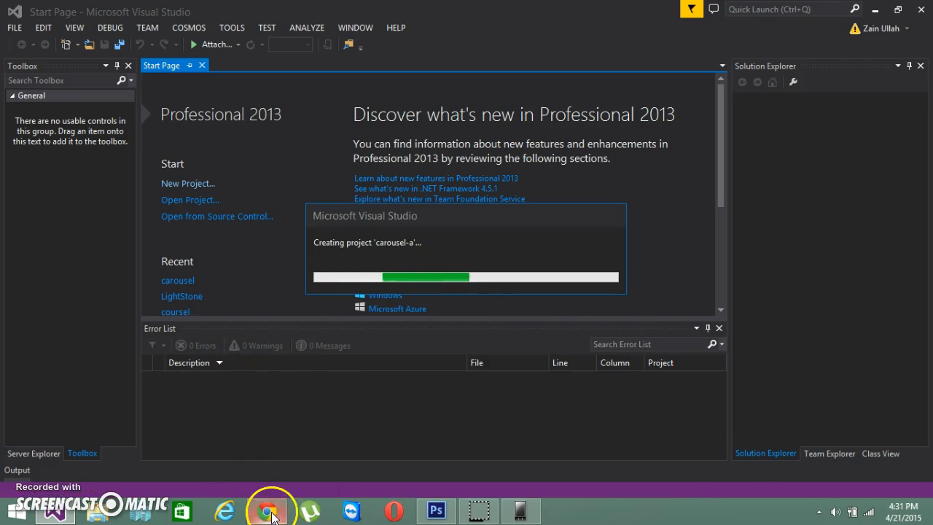
Step: Download the Mimetis/LightStone repository from its GitHub page as a ZIP
click(266, 510)
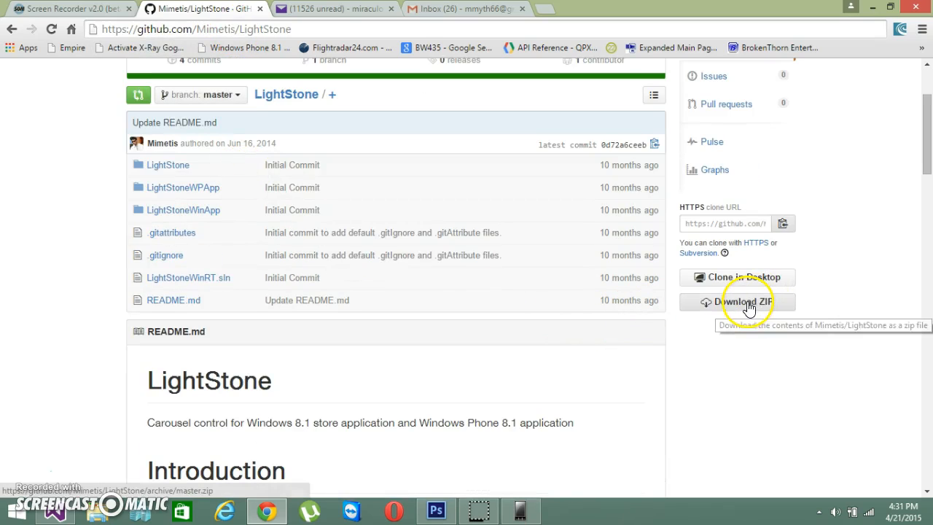
click(745, 301)
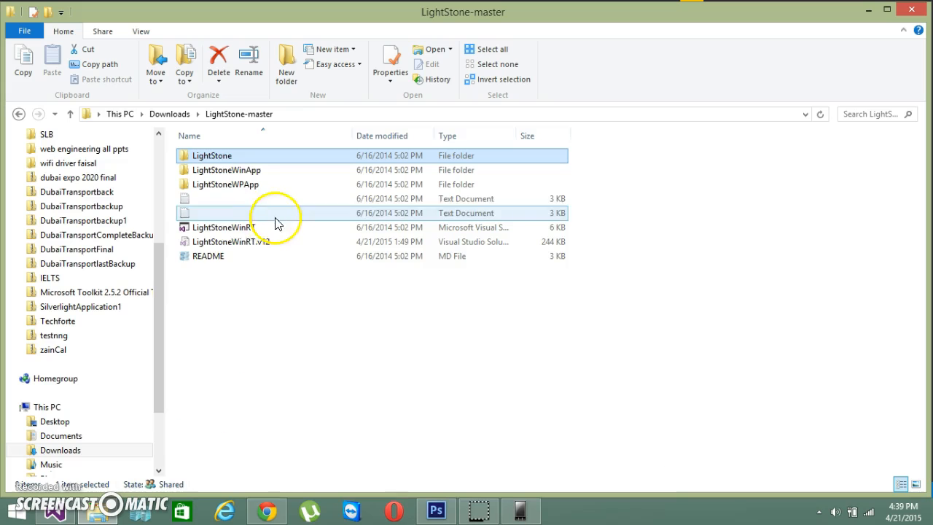
Step: Open LightStoneWinRT.sln from the extracted LightStone-master folder
click(212, 156)
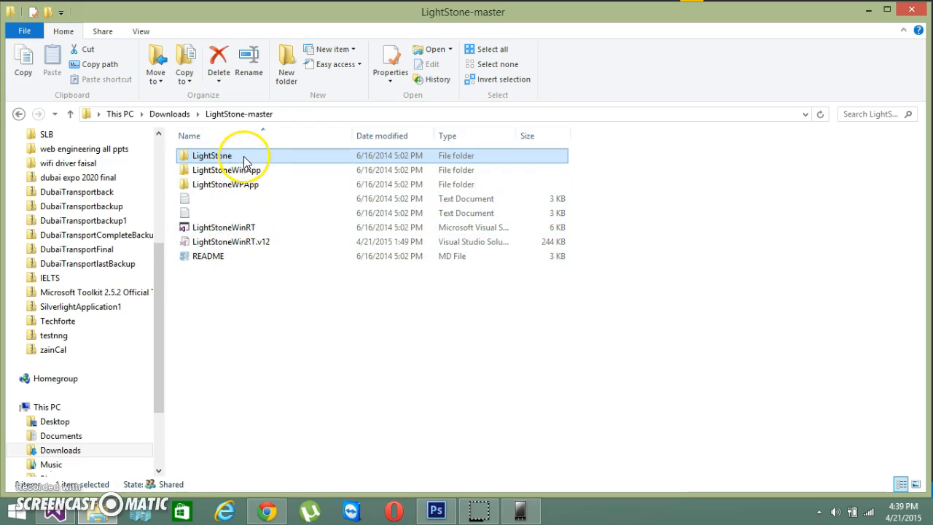
mouse_move(229, 157)
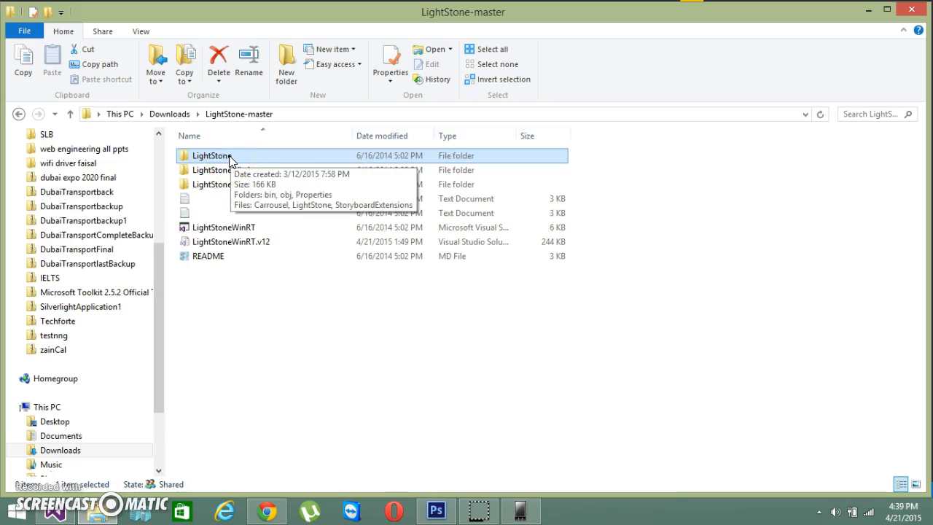
double_click(212, 156)
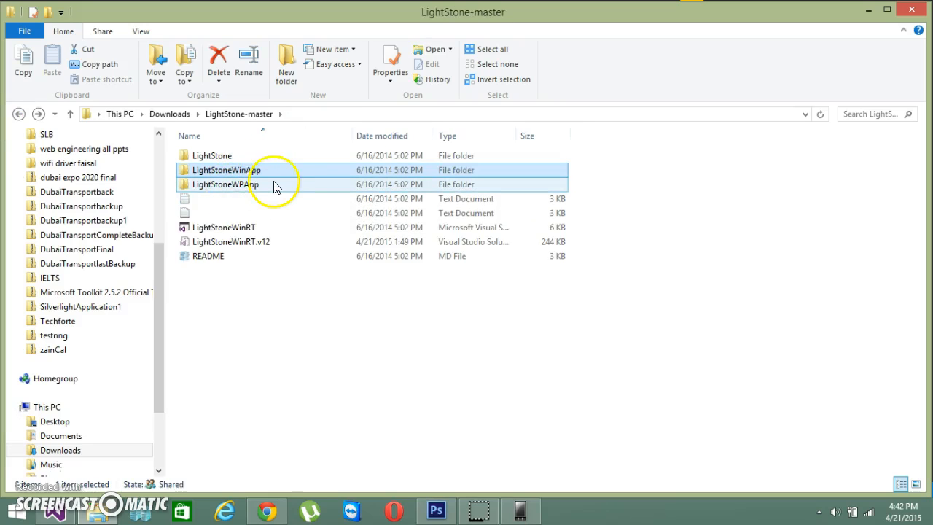
click(221, 227)
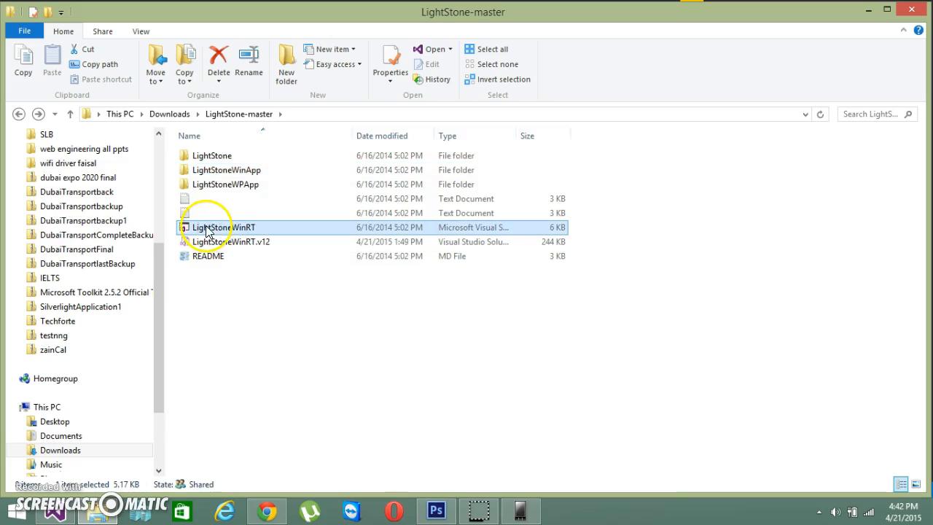
double_click(220, 227)
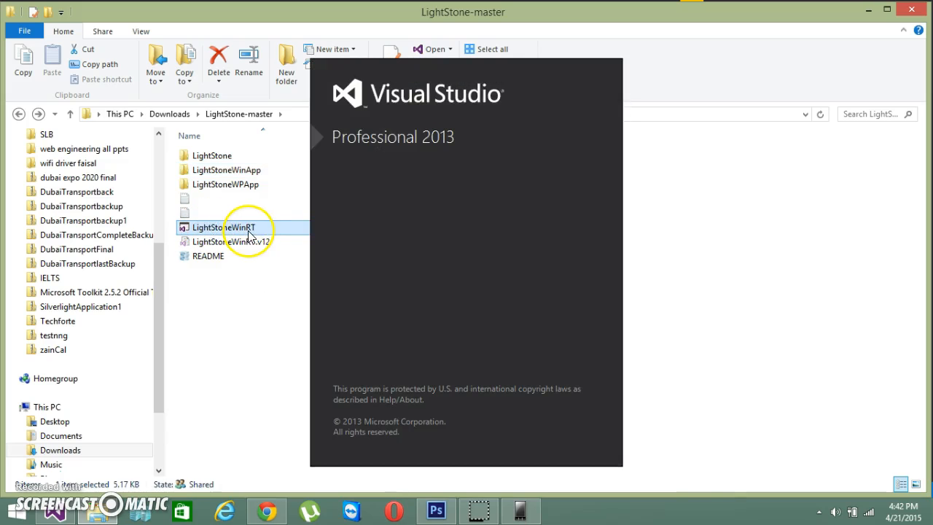
Step: Load the LightStoneWinRT sample solution and view its MainPage.xaml markup
double_click(223, 226)
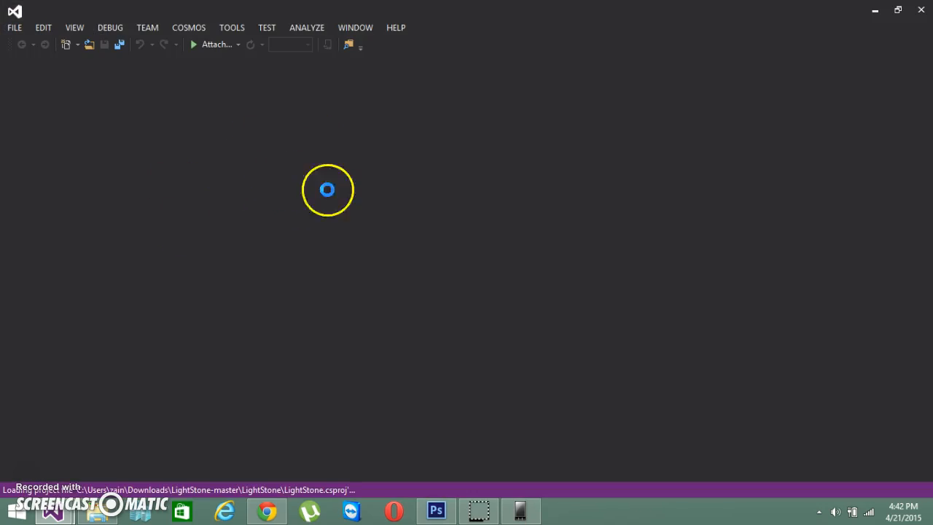
mouse_move(835, 160)
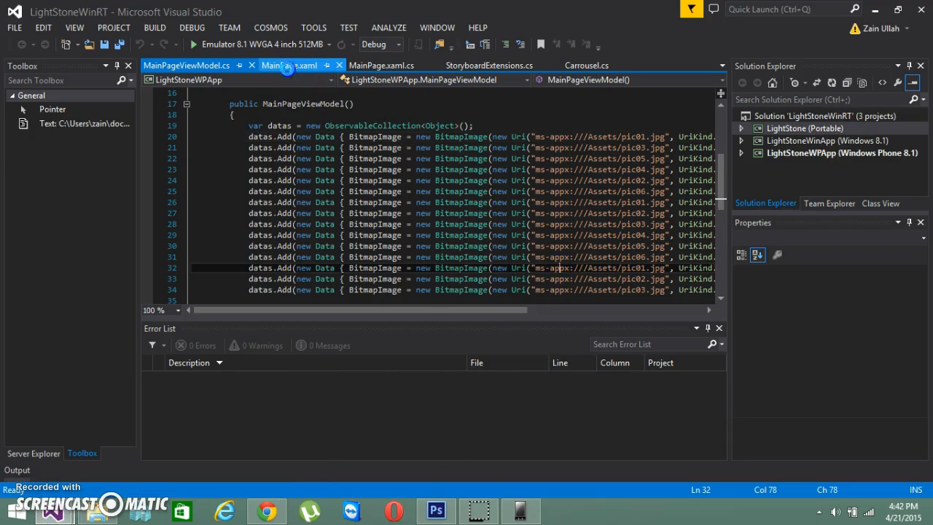
click(288, 65)
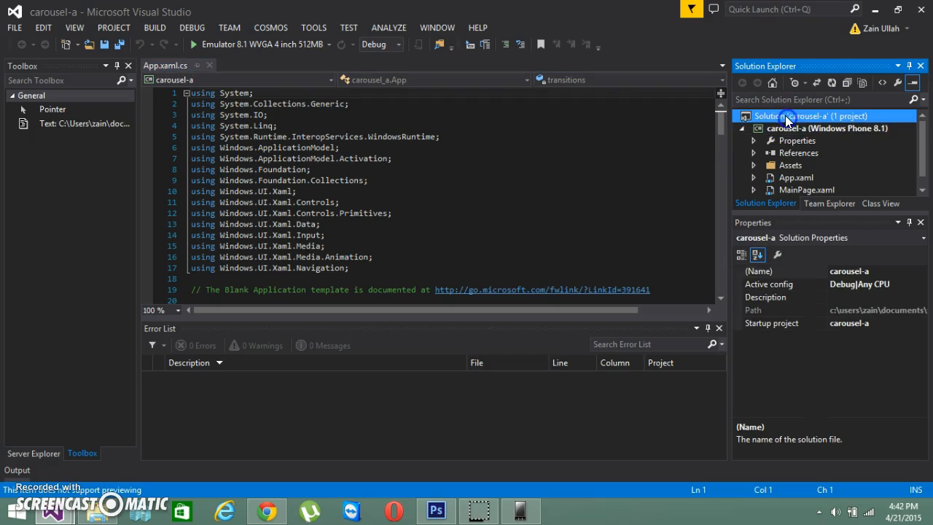
Step: Add LightStone.csproj from LightStone-master to the carousel-a solution as an existing project
right_click(791, 115)
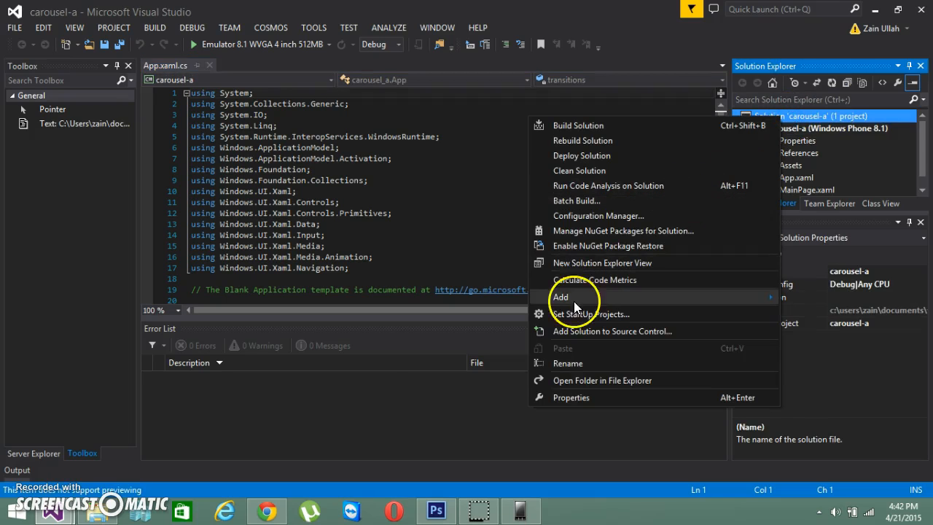
mouse_move(561, 296)
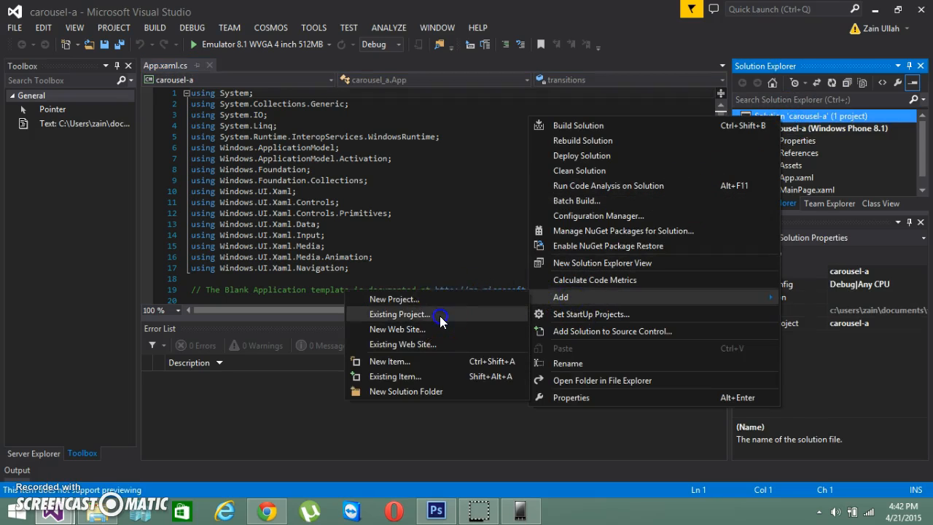
click(399, 313)
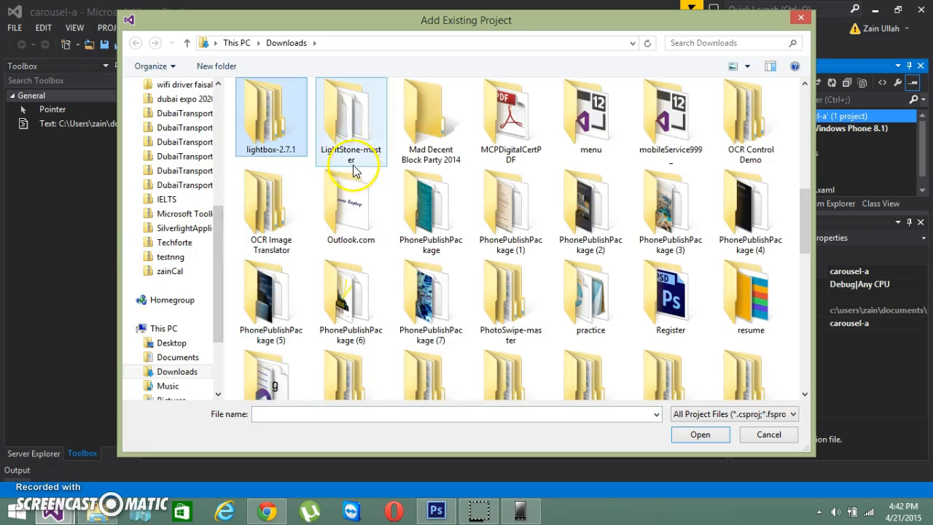
double_click(350, 117)
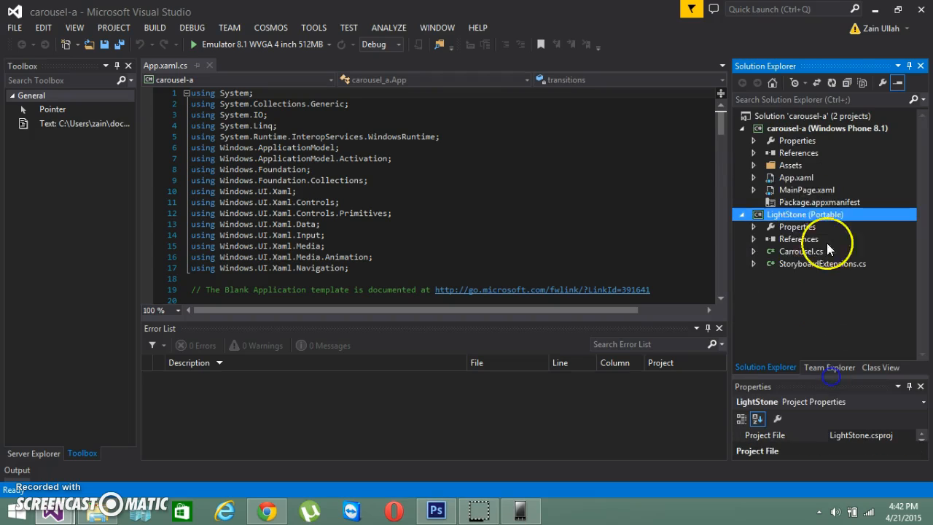
click(742, 213)
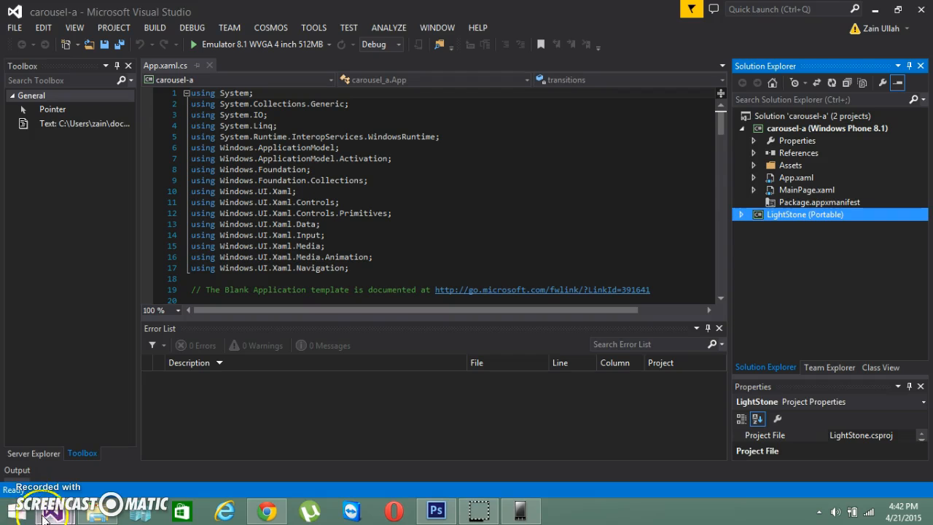
Step: Close App.xaml.cs and open carousel-a's MainPage.xaml for editing
click(165, 66)
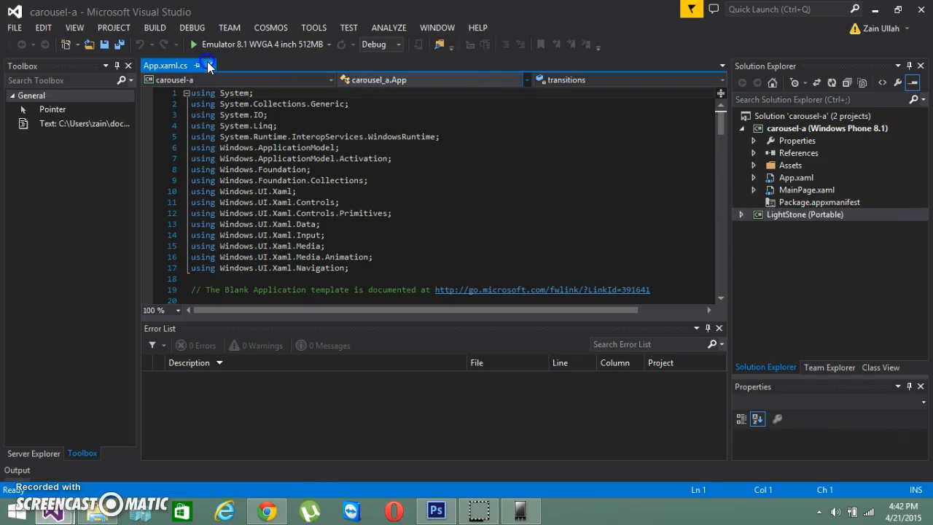
click(209, 65)
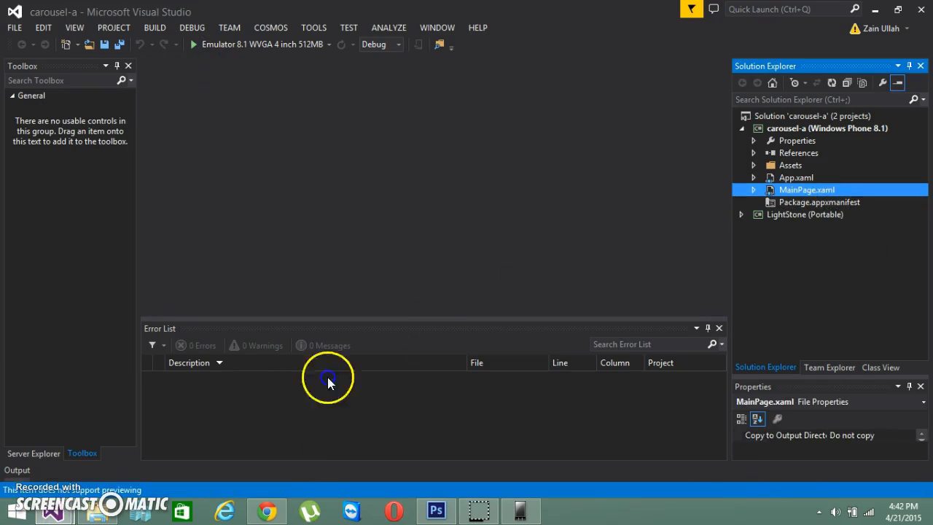
double_click(807, 190)
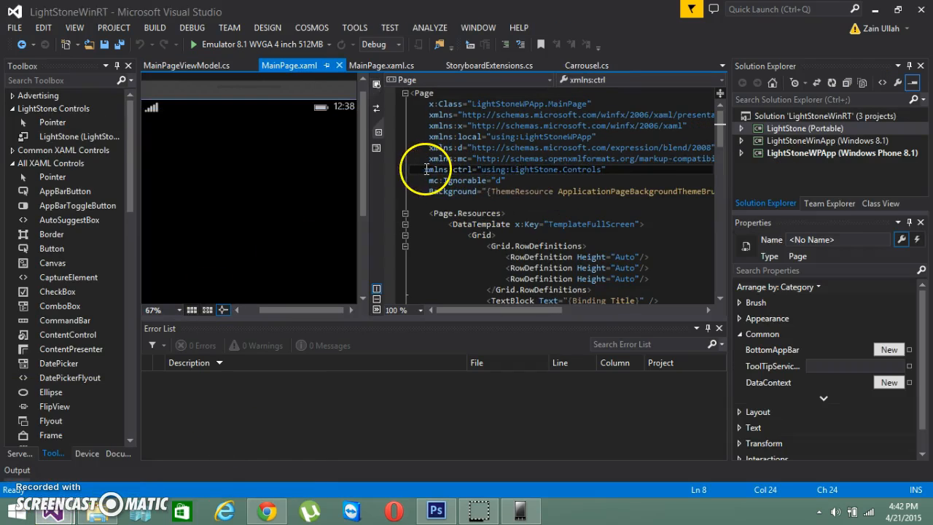
Step: Add xmlns:ctrl="using:LightStone.Controls" to the page's namespace declarations
triple_click(510, 169)
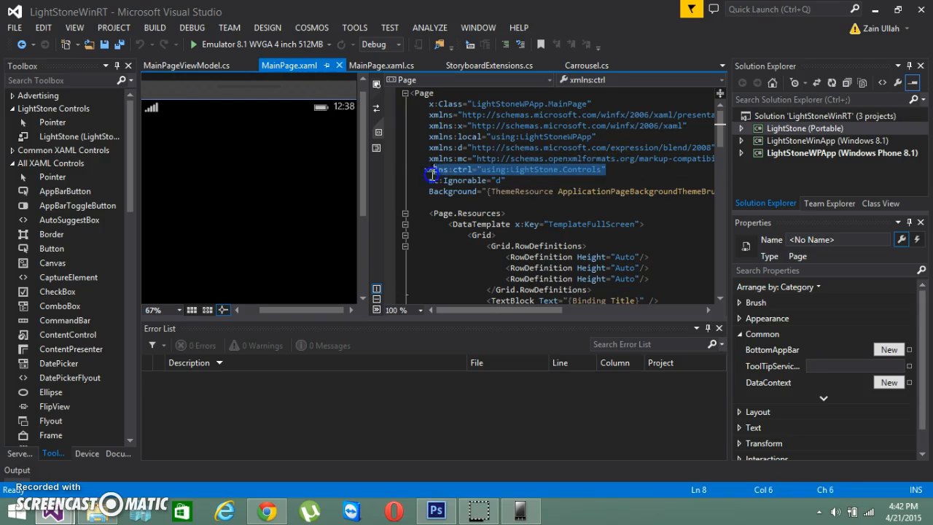
click(459, 276)
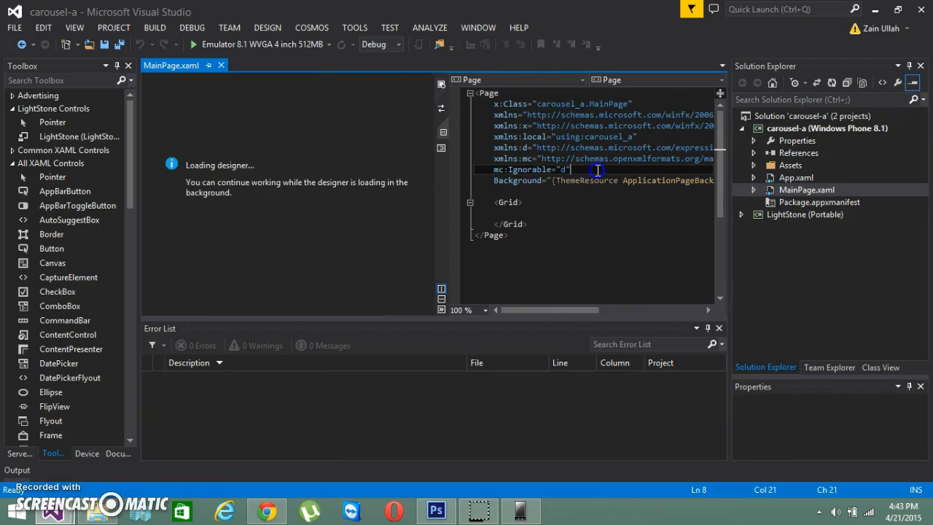
text(xmlns:ctrl="using:LightStone.Controls")
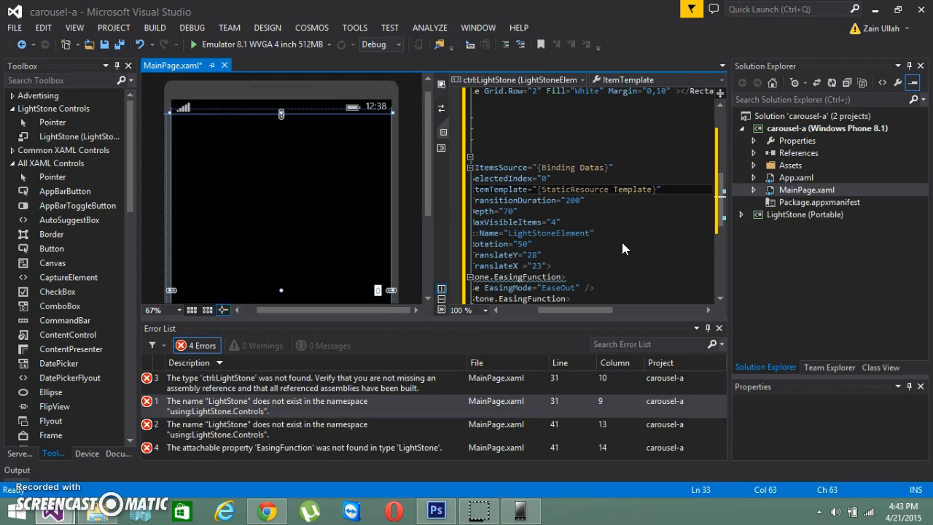
Step: Change the carousel's ItemTemplate to TemplateFullScreen
text(FullScreen)
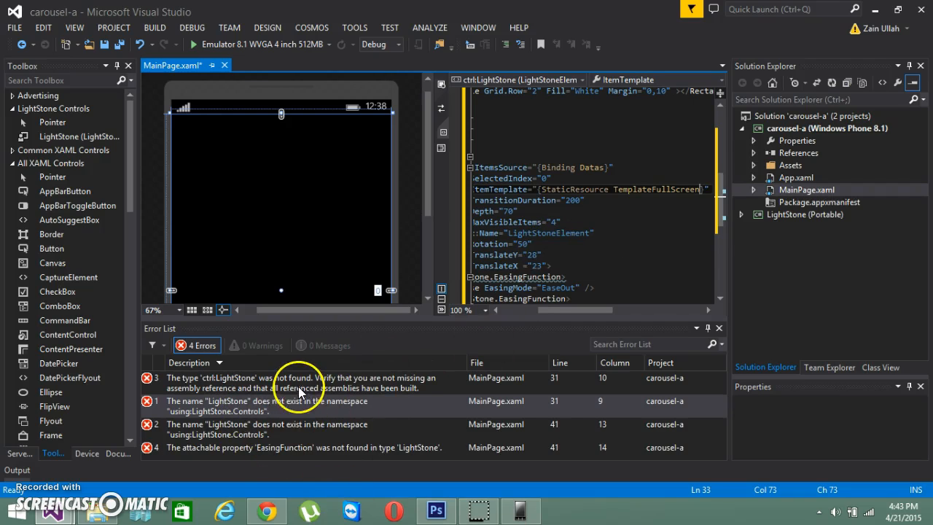
click(548, 211)
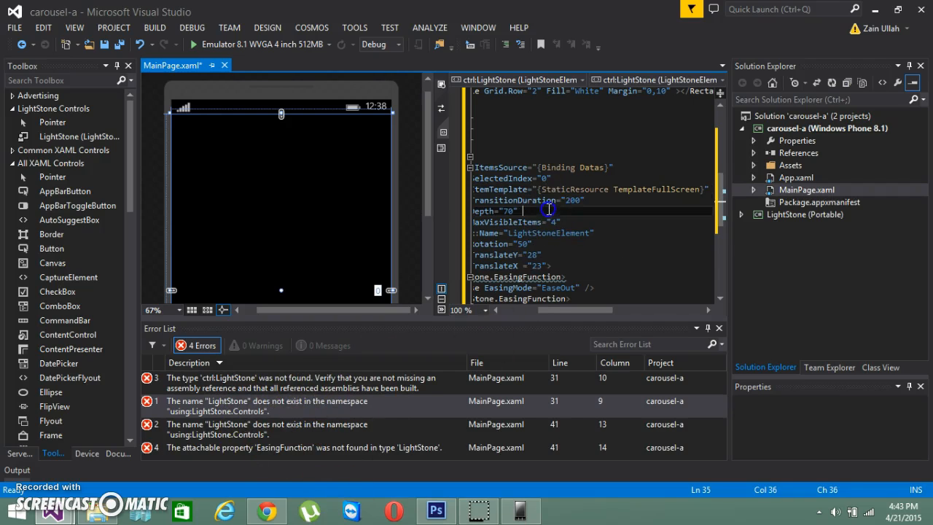
Step: Add the LightStone project under Solution > Projects as a carousel-a reference
right_click(794, 153)
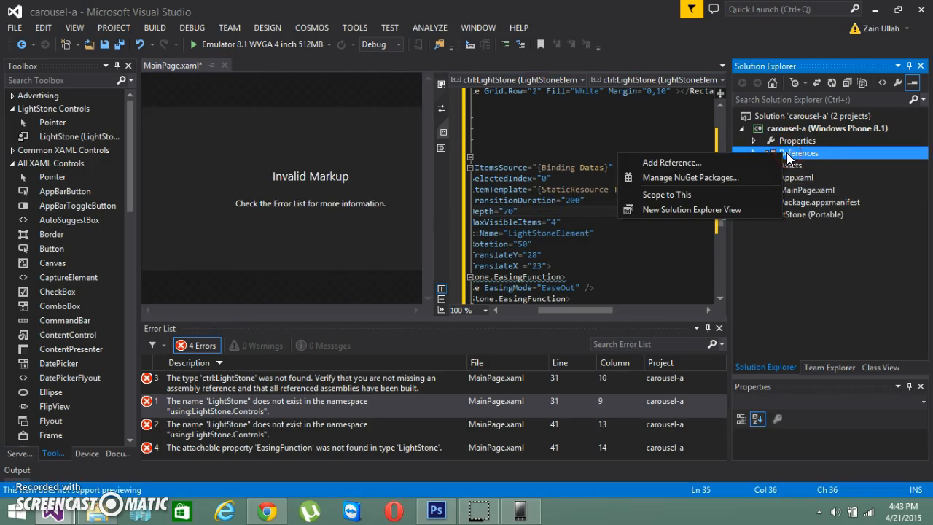
click(670, 162)
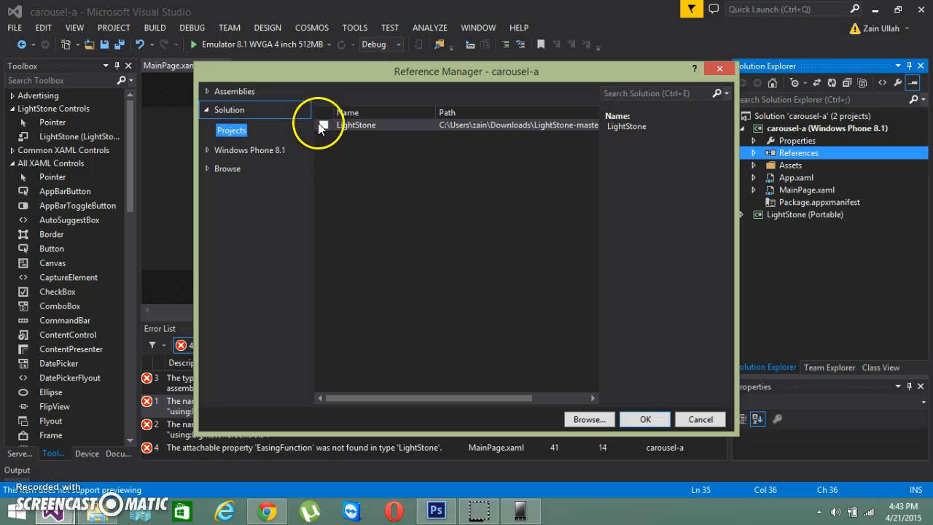
click(323, 125)
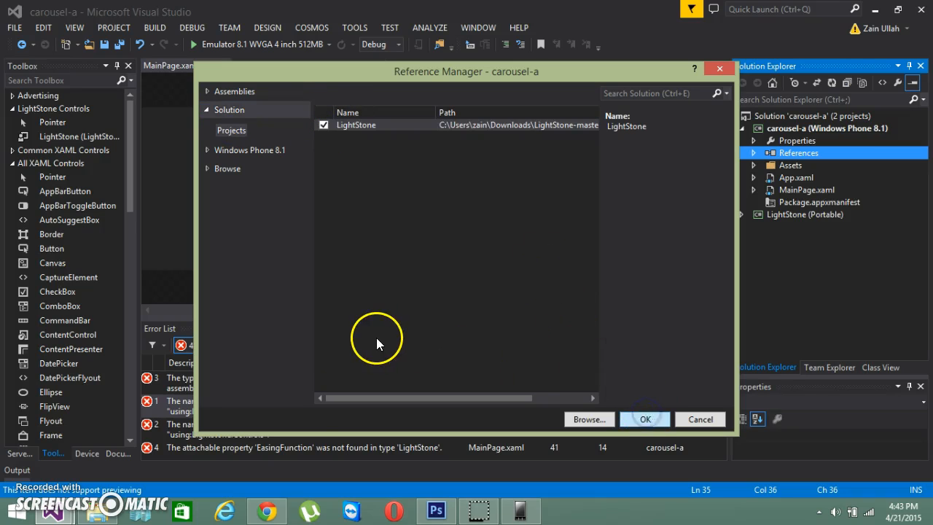
click(644, 419)
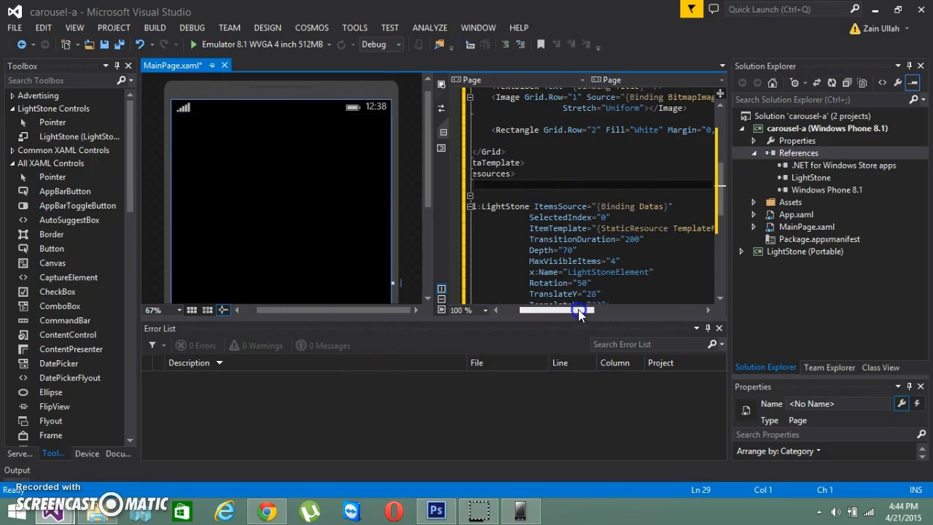
Step: Open the sample's MainPageViewModel.cs and select the Data class definition
double_click(555, 206)
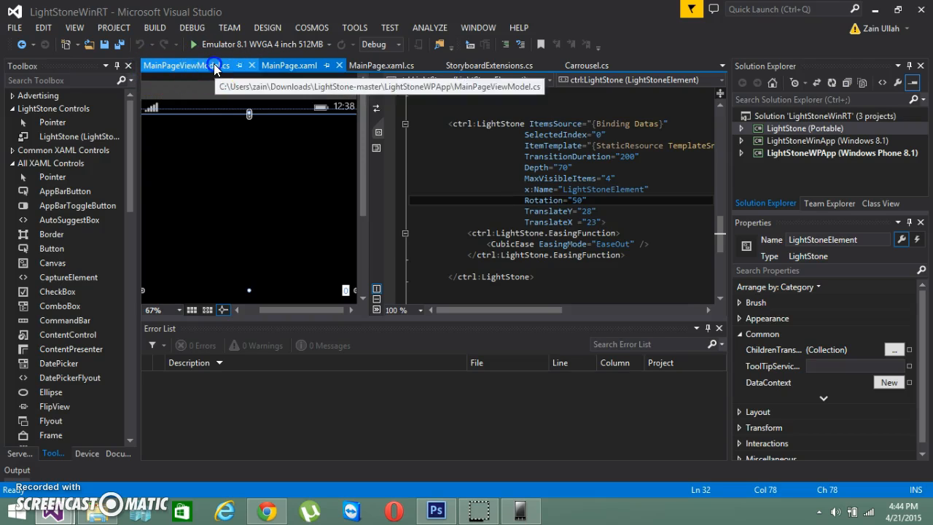
click(184, 65)
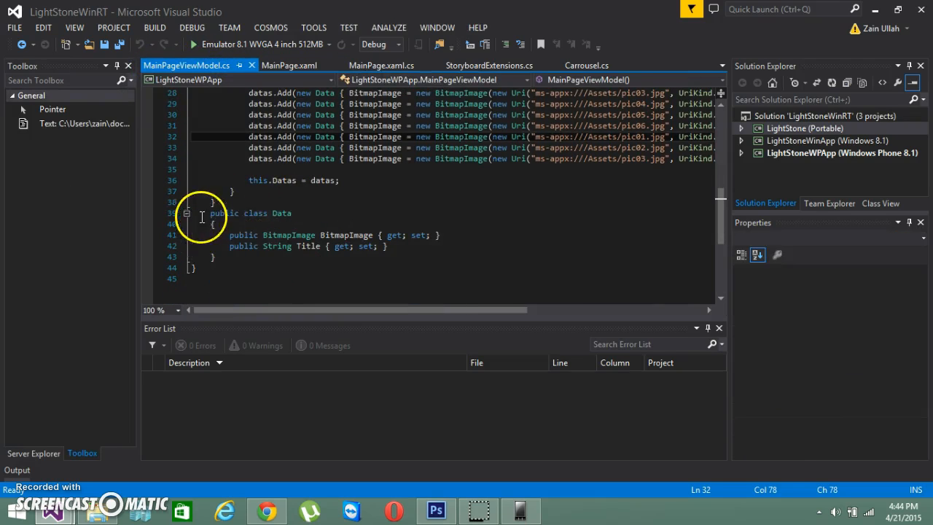
drag(209, 212, 213, 256)
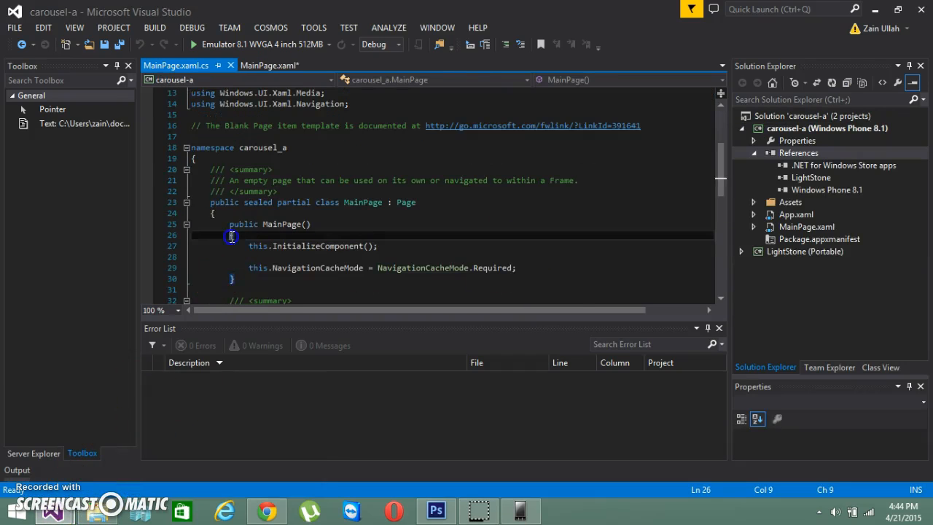
Step: Scroll through MainPage.xaml.cs to review the pasted Data class
scroll(down, 3)
text(public BitmapImage BitmapImage { get; set; })
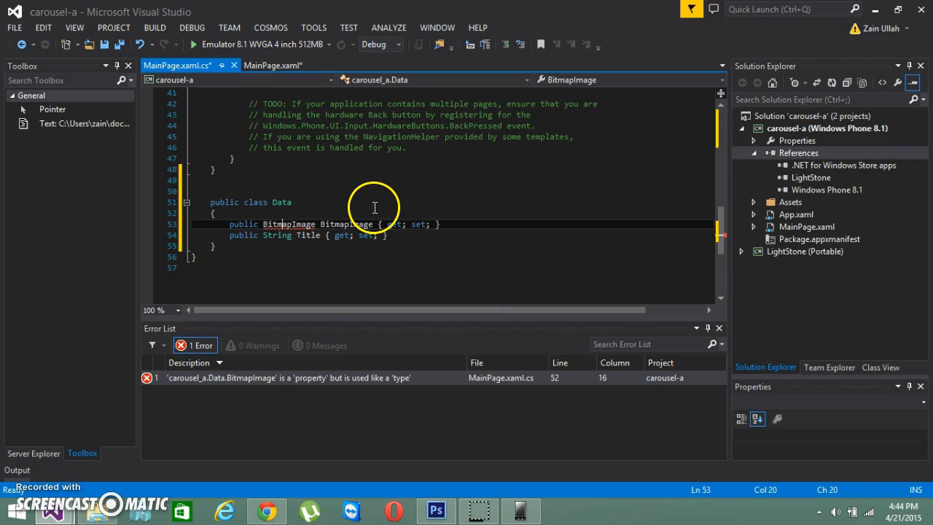
scroll(up, 3)
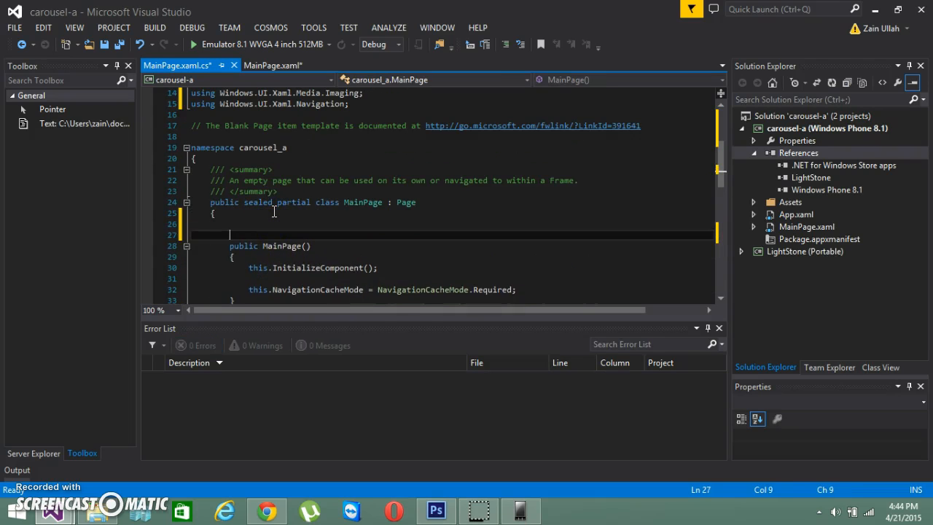
Step: Declare a List<Data> myItems field in MainPage
text(L)
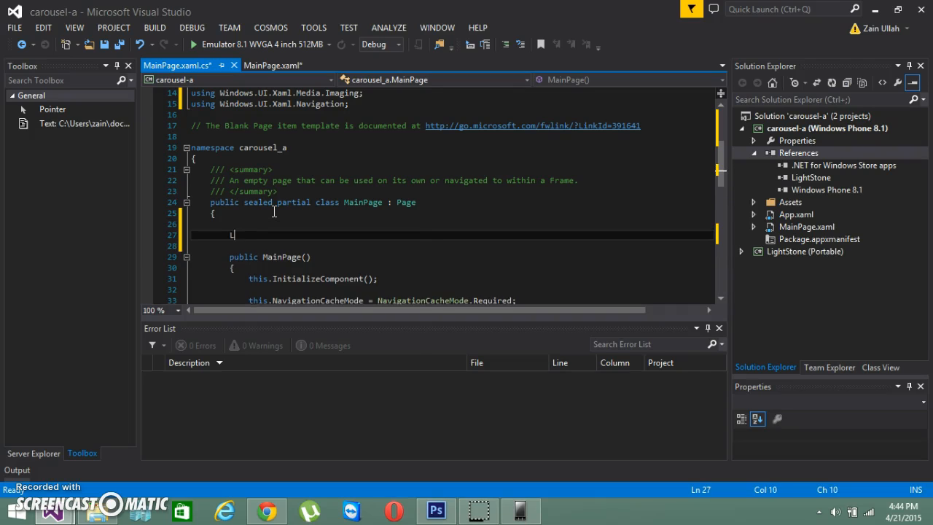
text(List<)
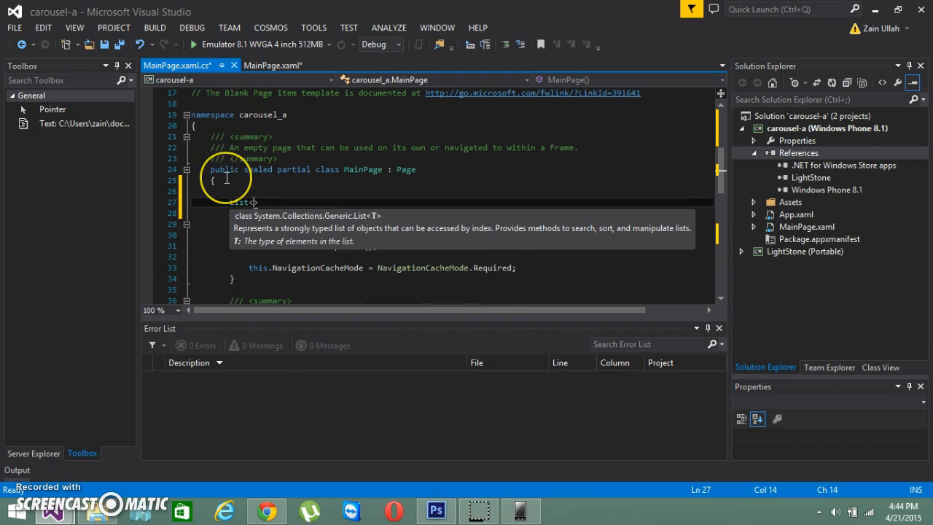
text(Data>)
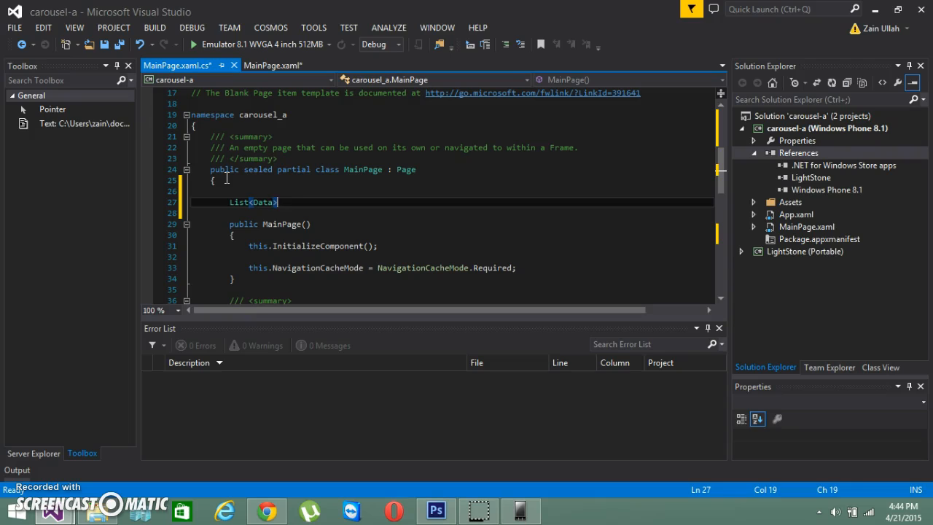
text(myItems;)
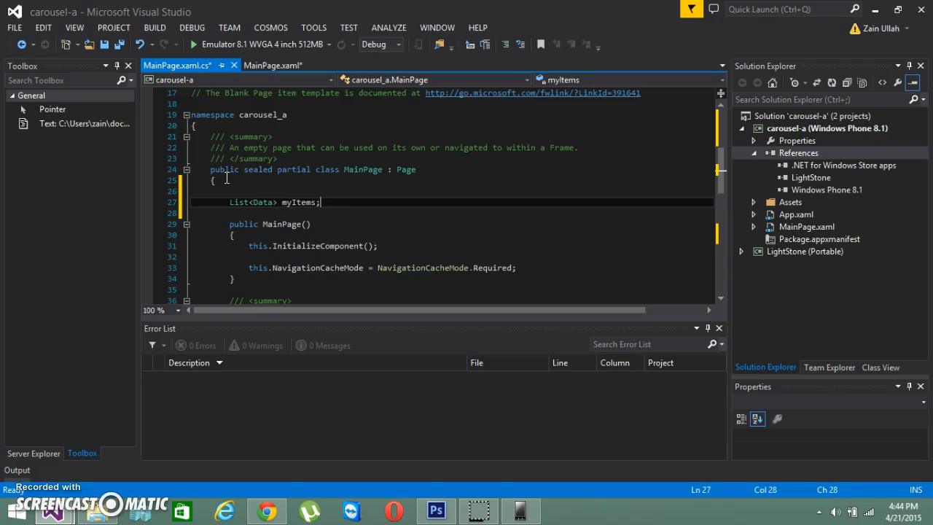
mouse_move(545, 264)
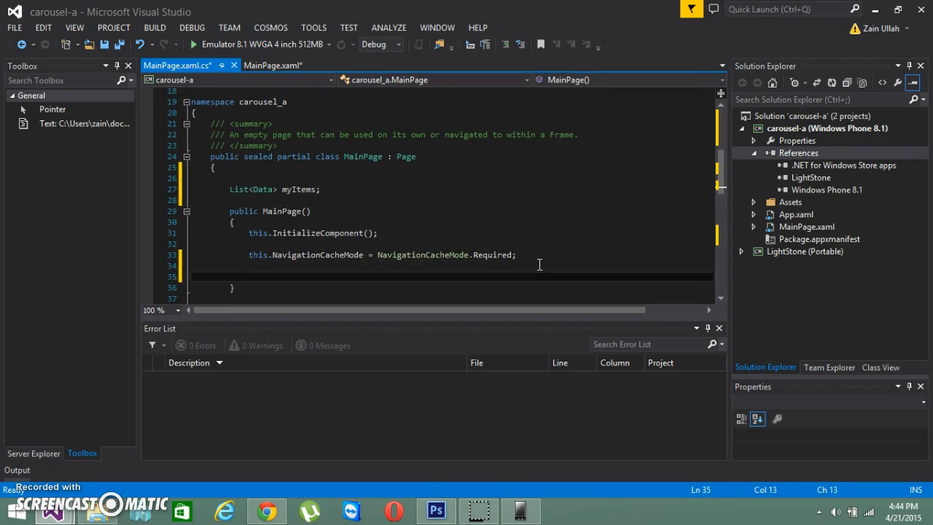
Step: Initialize myItems with new List<Data>() at the end of the constructor
text(myItems)
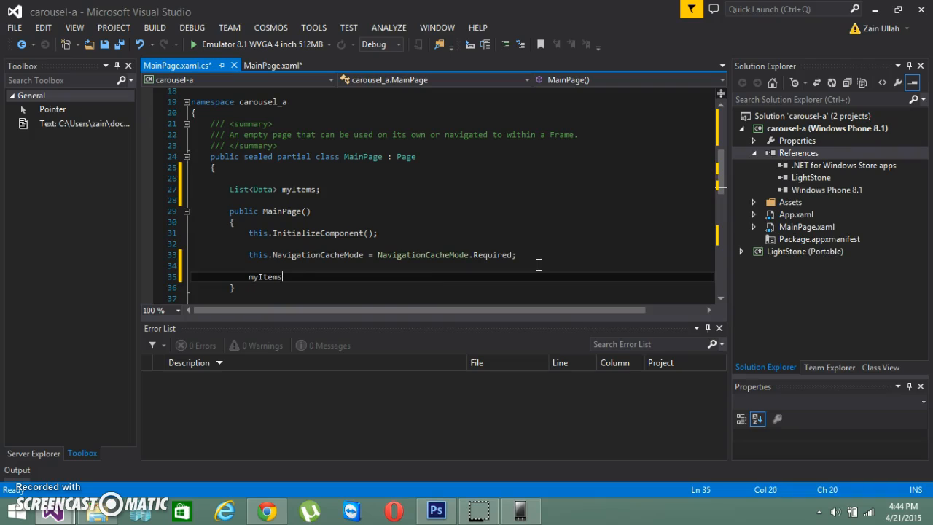
text(= new List<Data>()
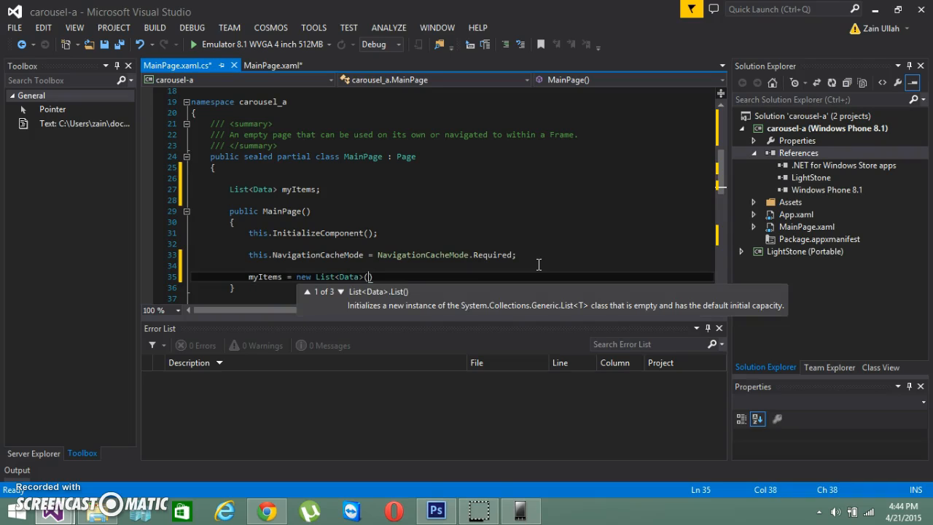
text();)
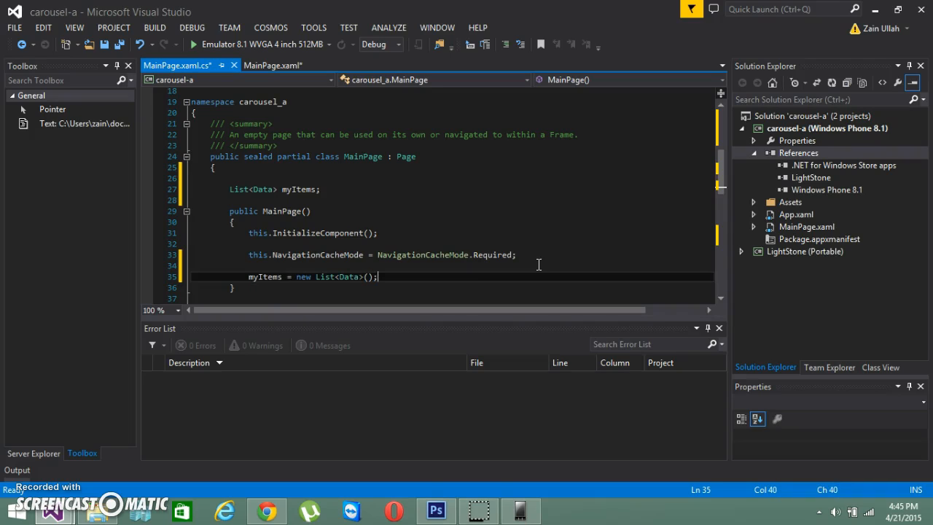
scroll(down, 3)
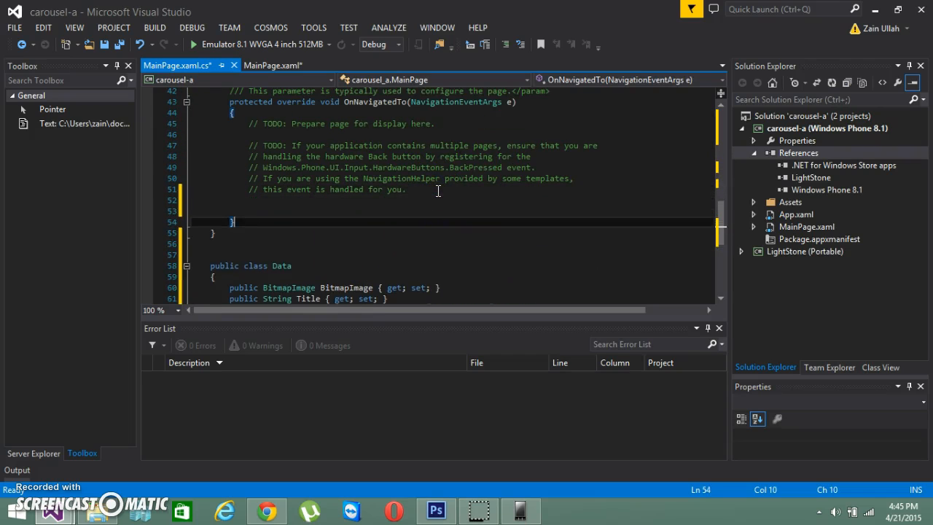
Step: In OnNavigatedTo, add a Data item with a BitmapImage from a new Uri and Title "test" to myItems
click(249, 211)
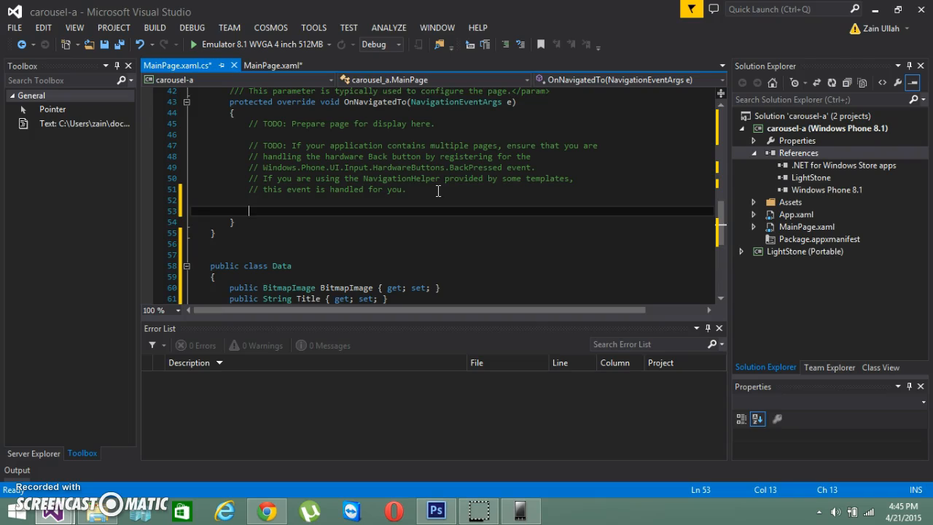
text(m)
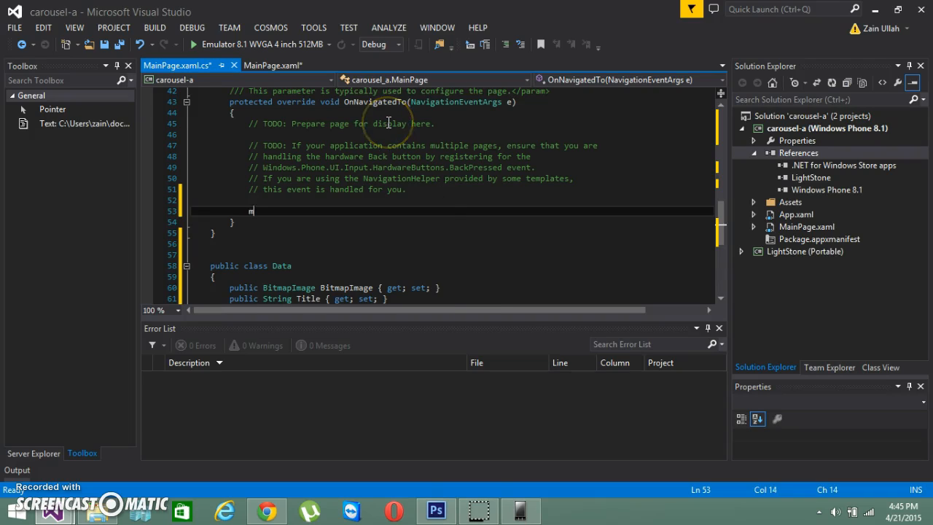
text(yItems.Add(new Data)
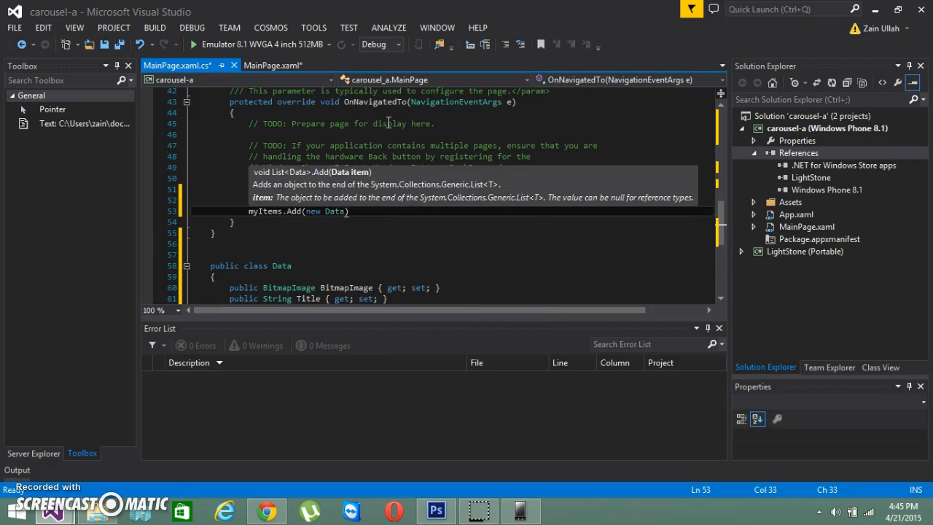
text({ })
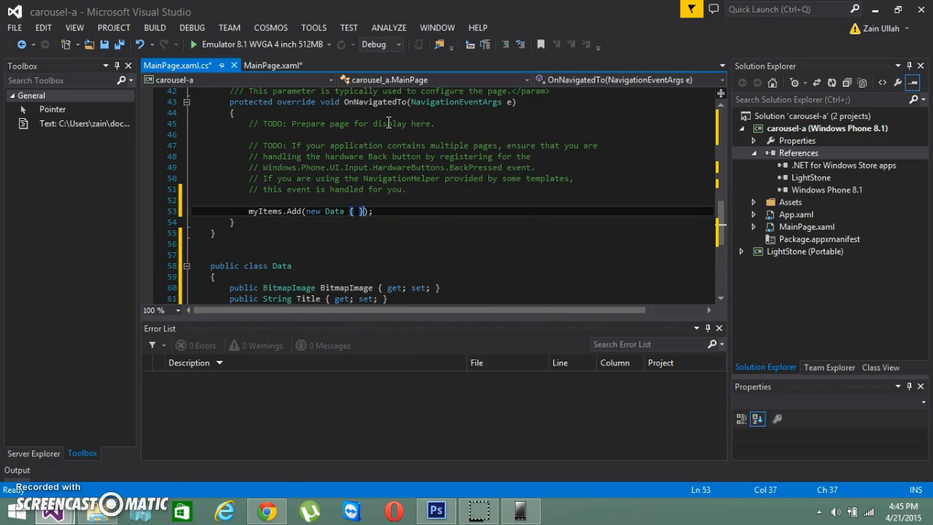
text(BitmapImage)
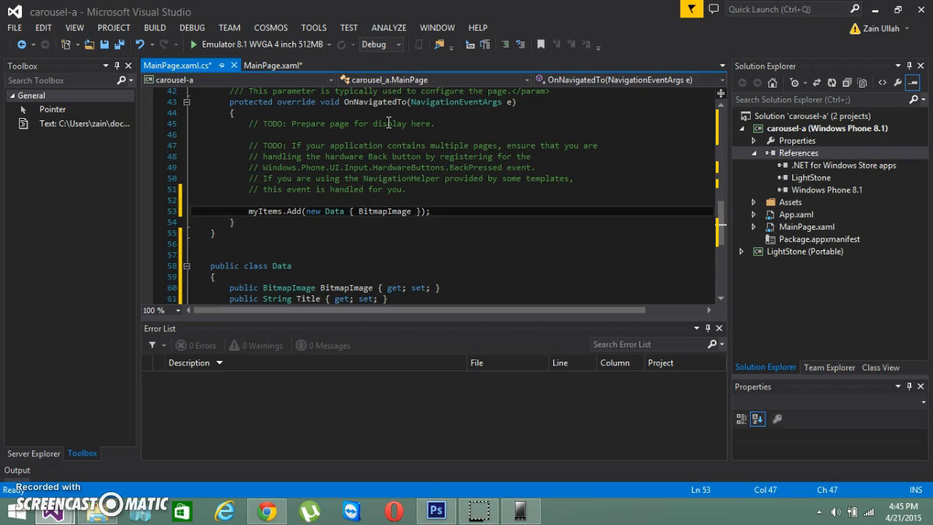
text(,)
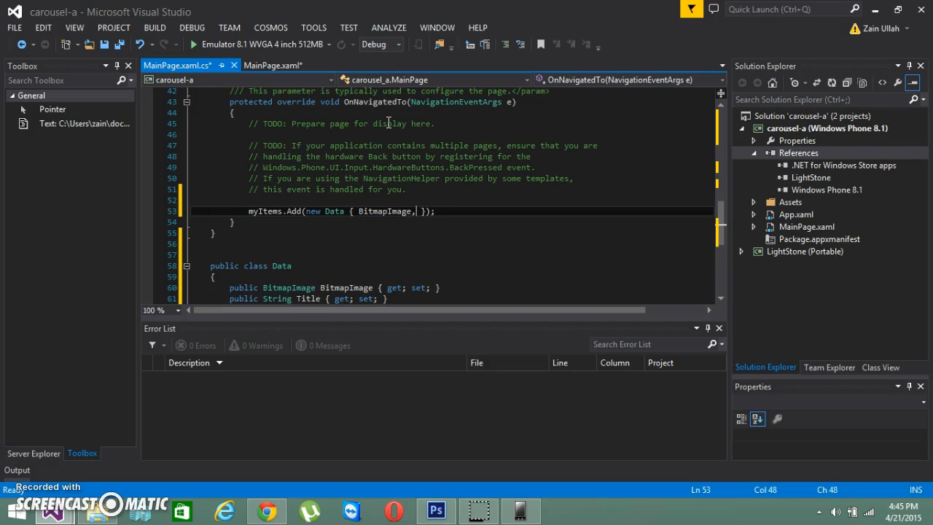
text(Title=")
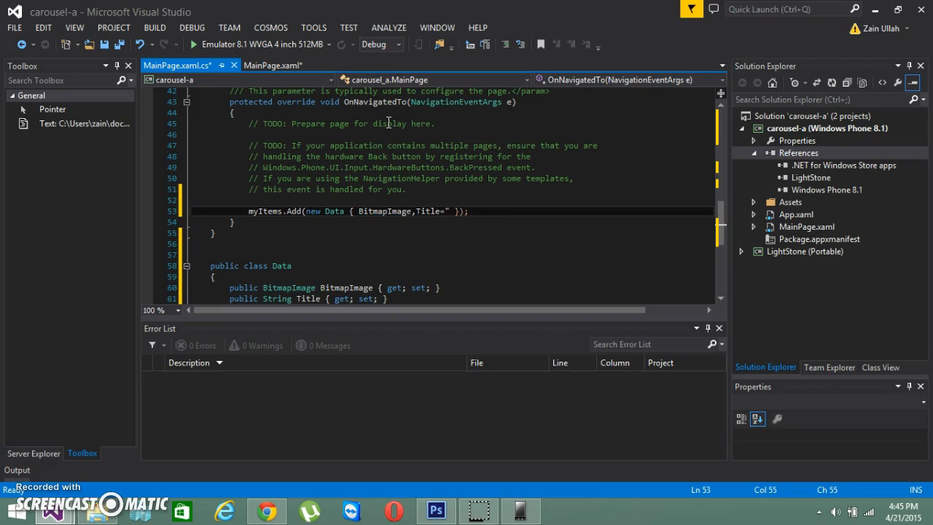
text(test)
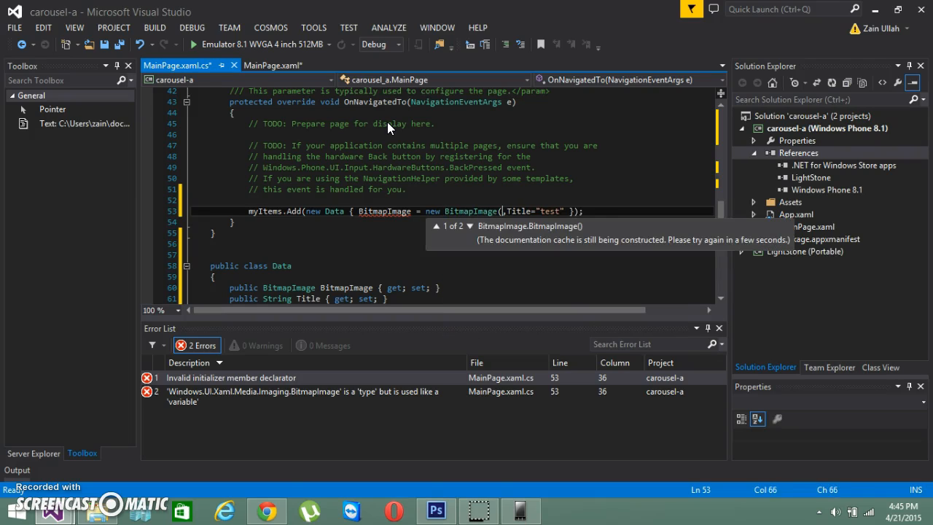
text(new Uri()
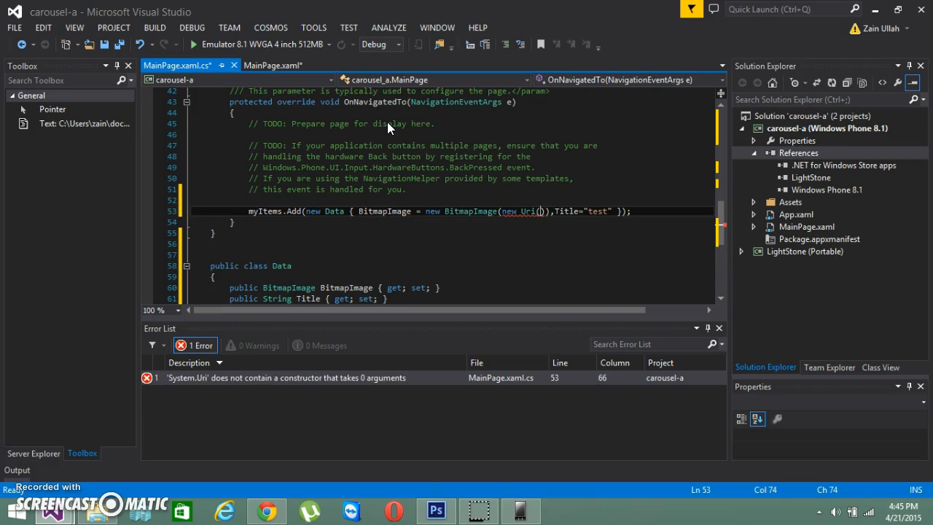
Step: Give the Uri an empty string and bring up the Assets folder's context menu
text("")
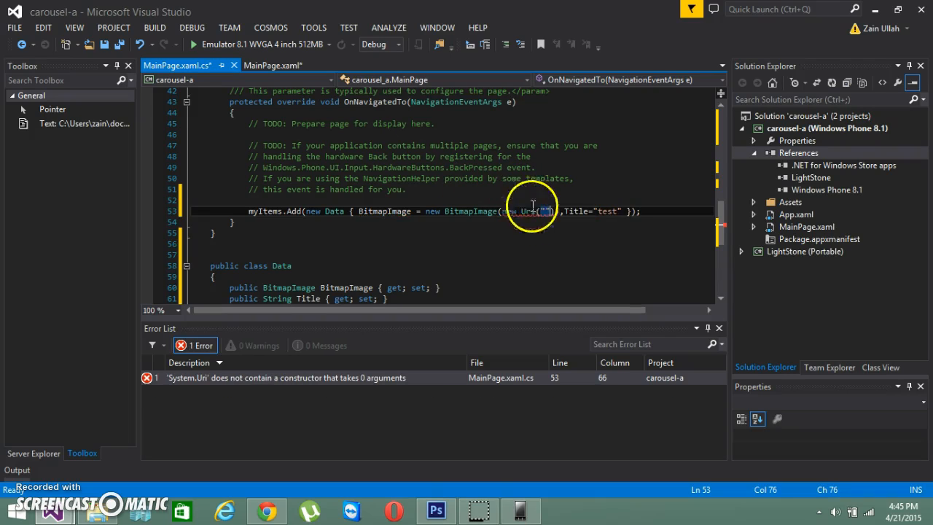
click(790, 202)
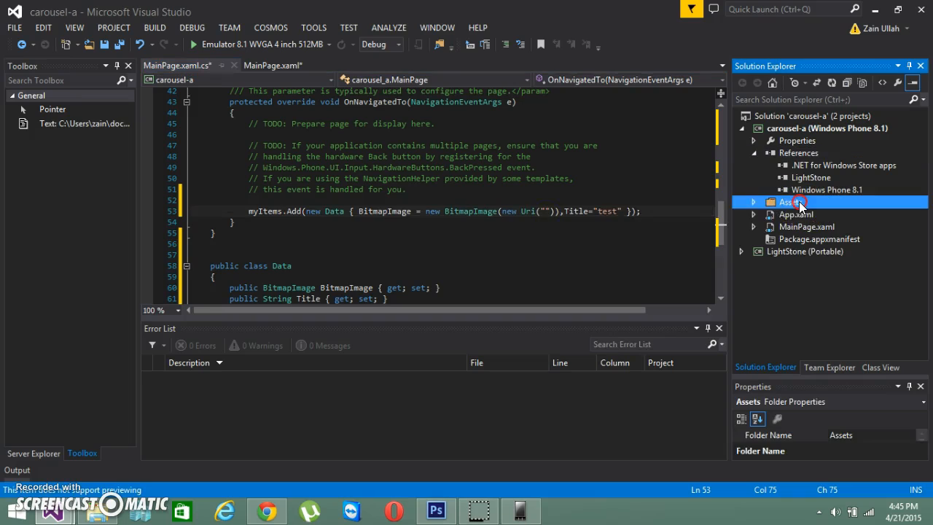
right_click(791, 202)
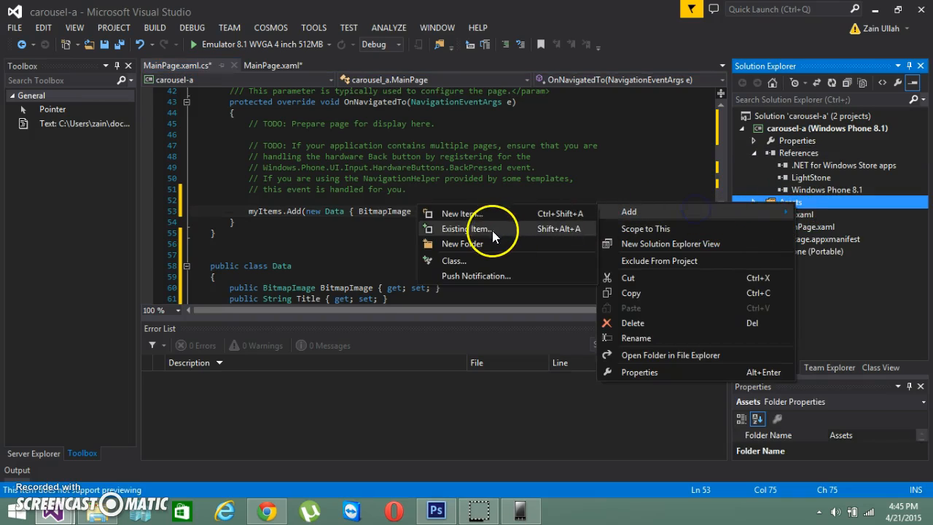
mouse_move(348, 241)
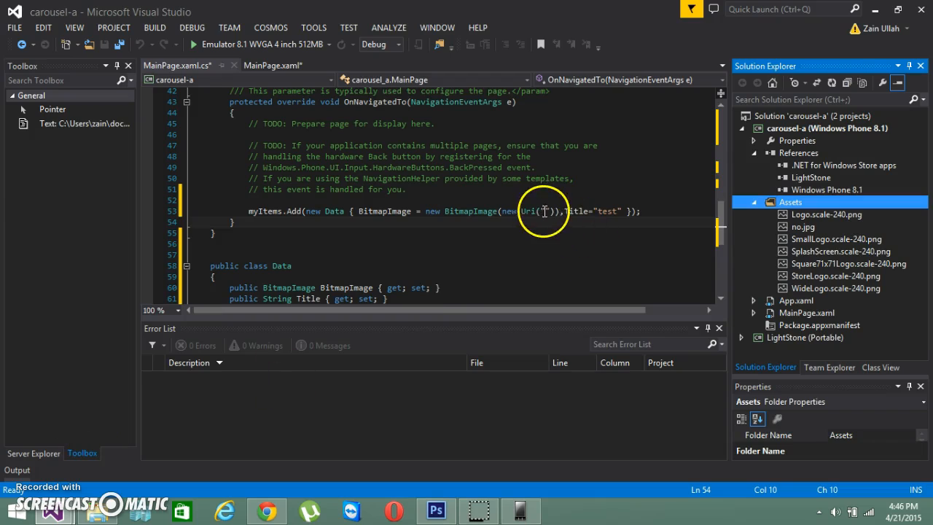
Step: Set the image Uri string to ms-appx:///Assets/no.jpg
text(ms-appx:///Assets/pic01.jpg)
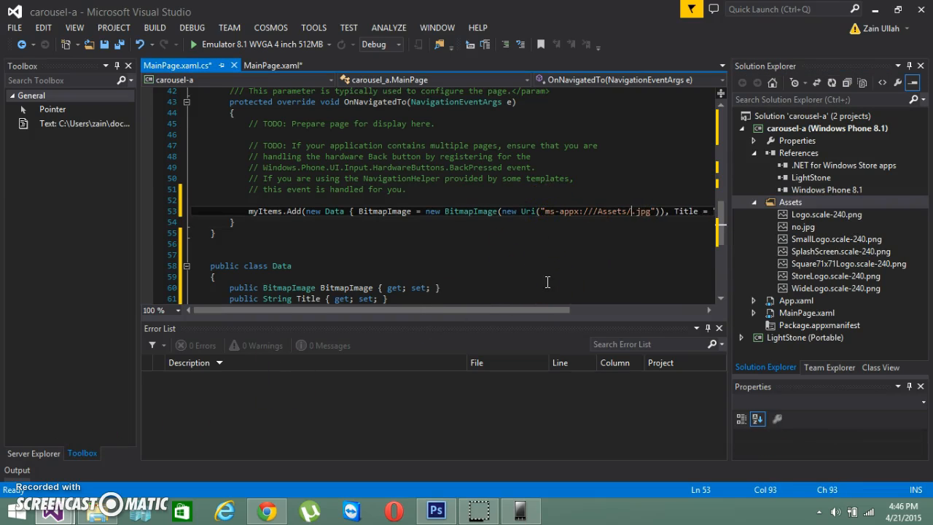
text(no)
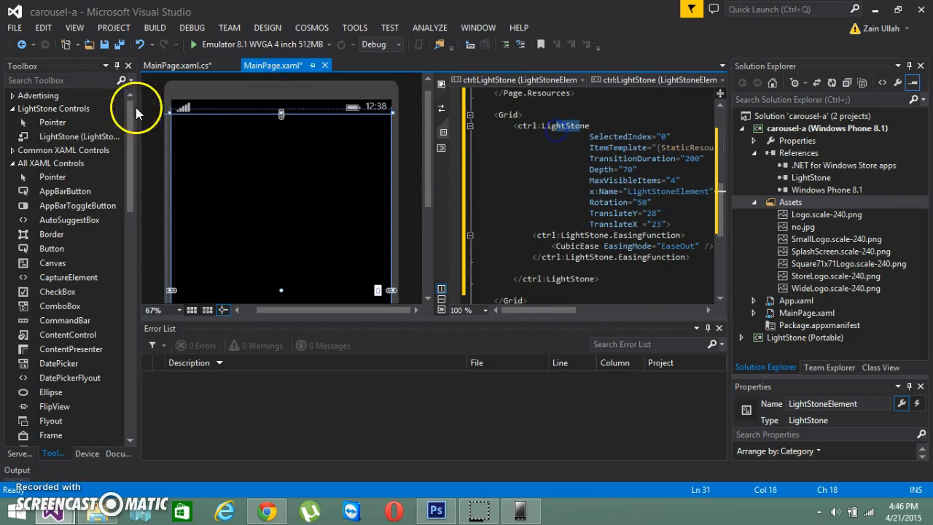
Step: Confirm the carousel's x:Name in MainPage.xaml, then set LightStoneElement.ItemsSource = myItems; in OnNavigatedTo
click(177, 64)
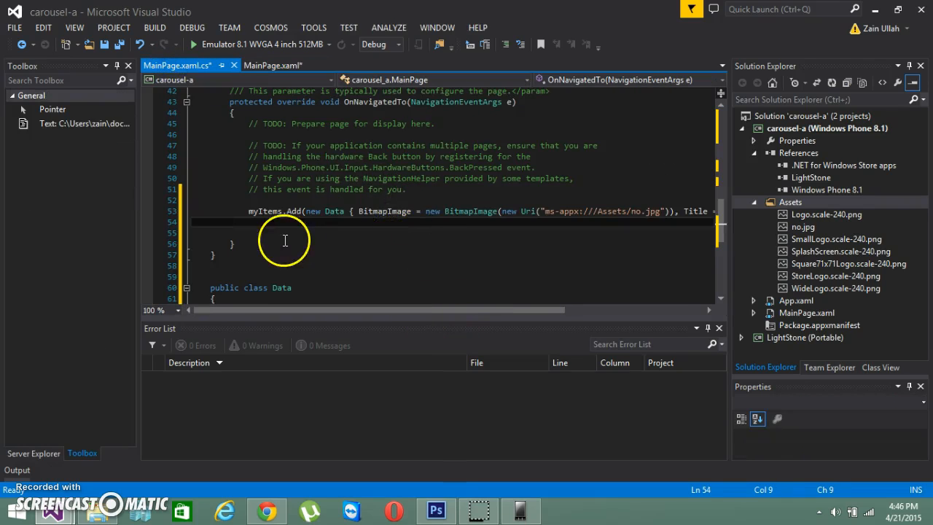
click(273, 65)
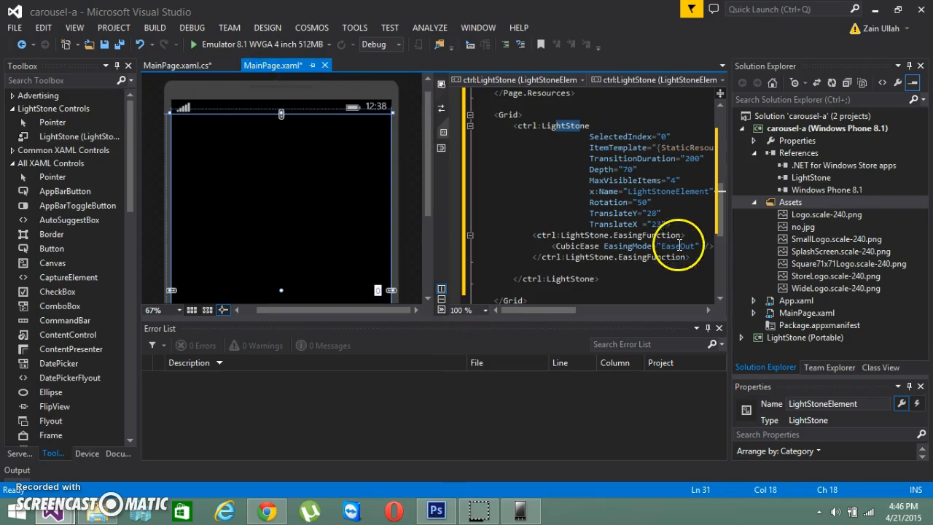
double_click(661, 191)
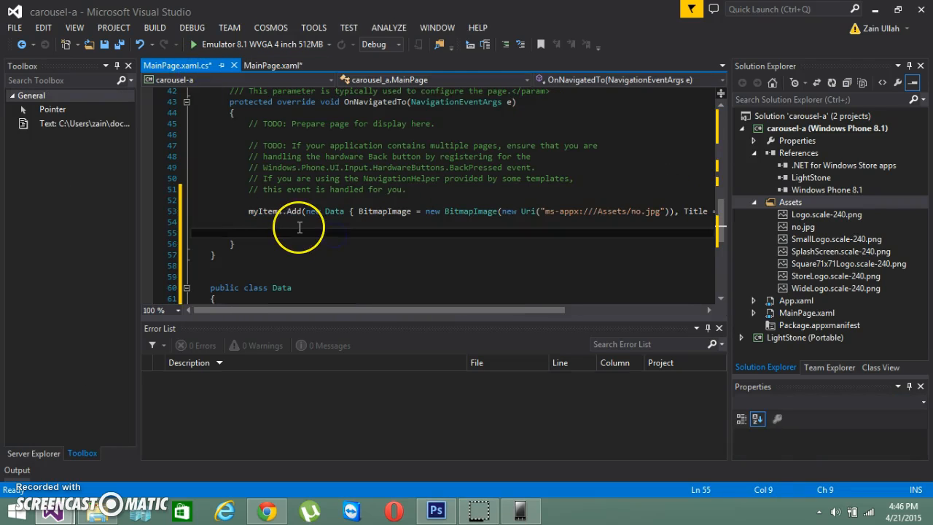
text(Li)
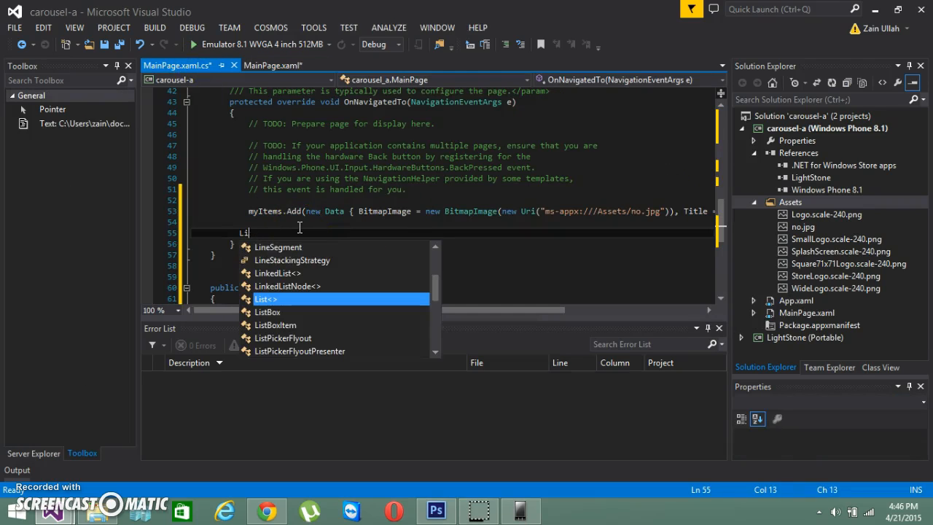
text(ghtStoneElement.)
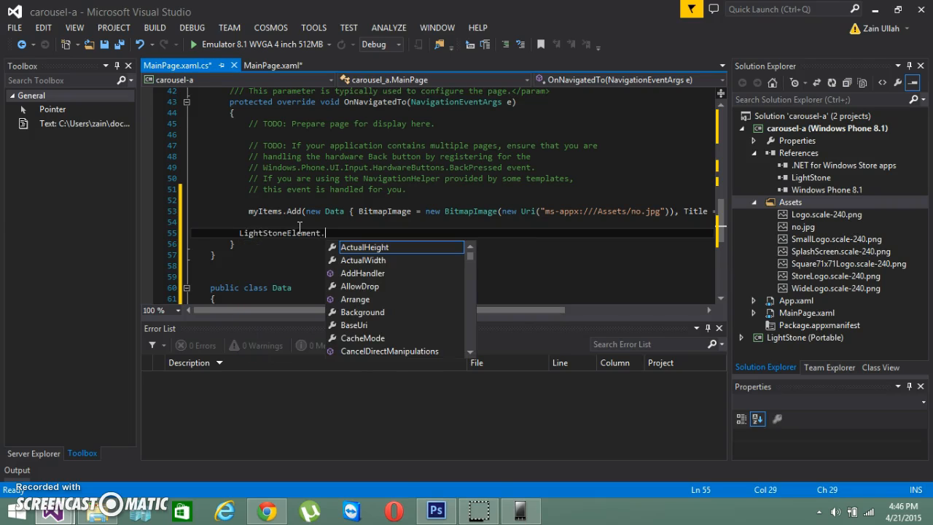
text(ItemsSource)
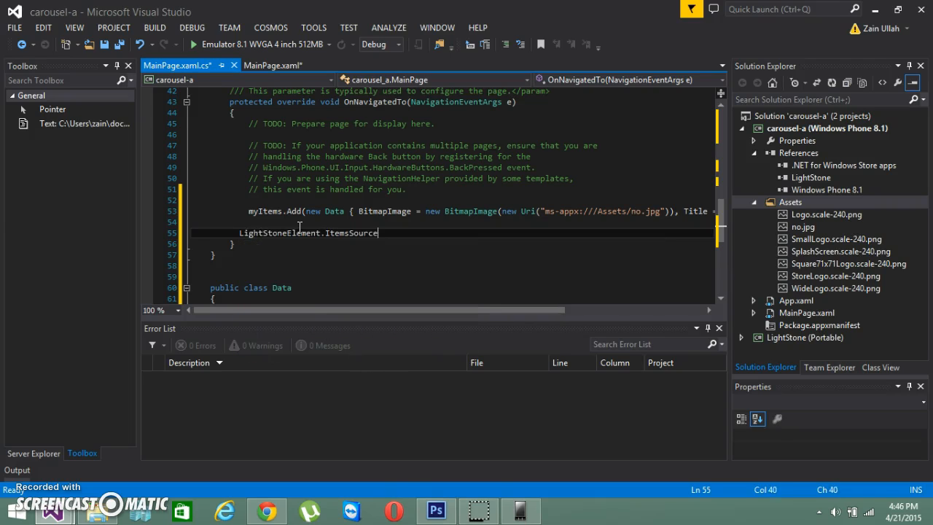
text(= myItems;)
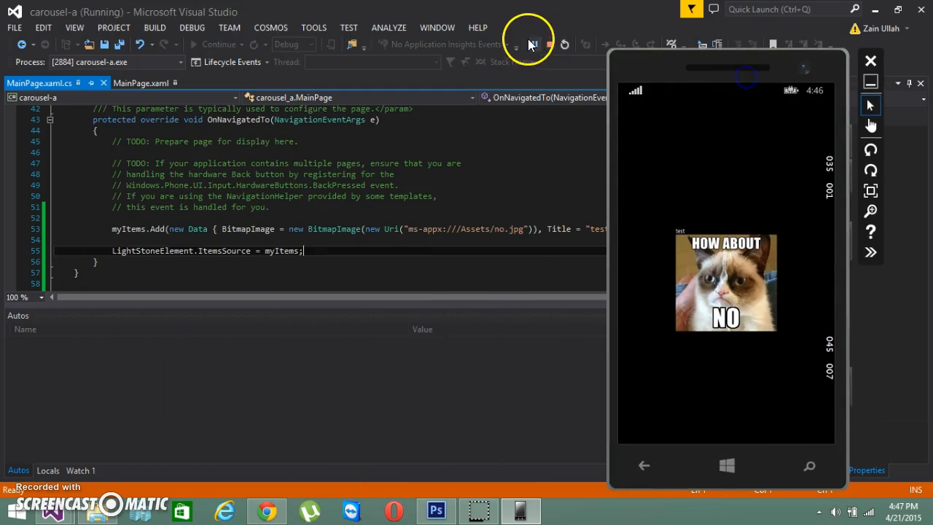
Step: Stop debugging carousel-a after viewing the carousel in the emulator
click(530, 44)
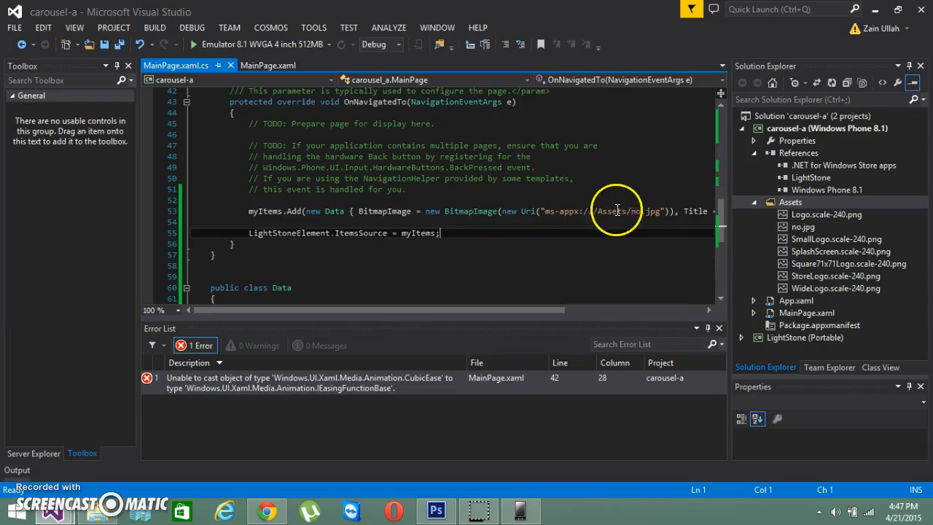